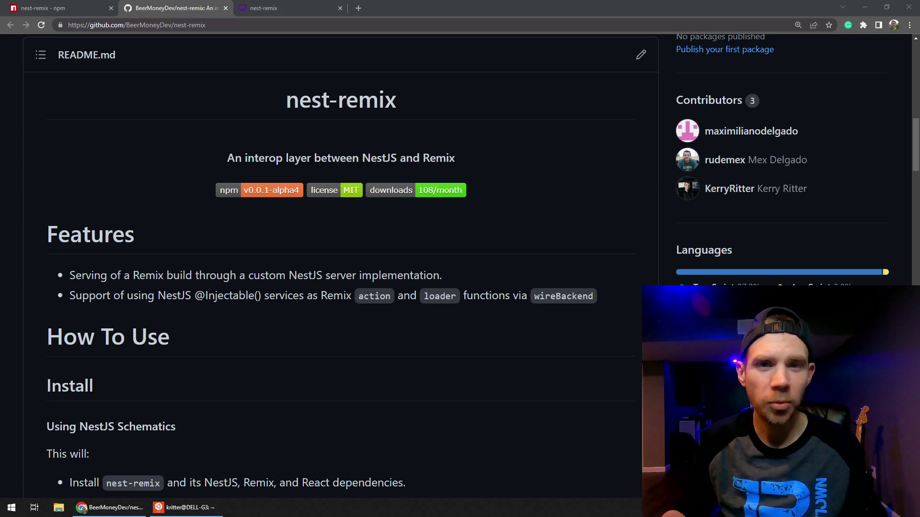
- Switch the browser to the Whimsical tab showing the nest-remix NestJS mind map
click(273, 7)
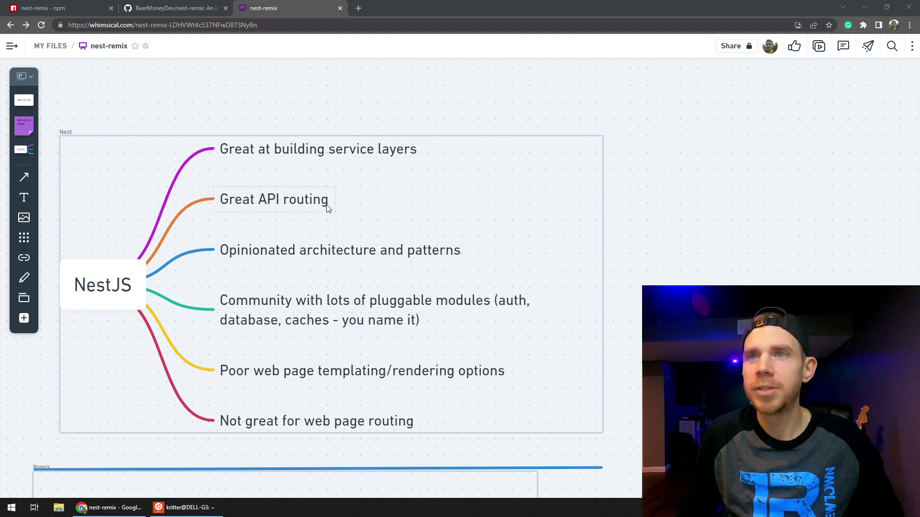
mouse_move(284, 217)
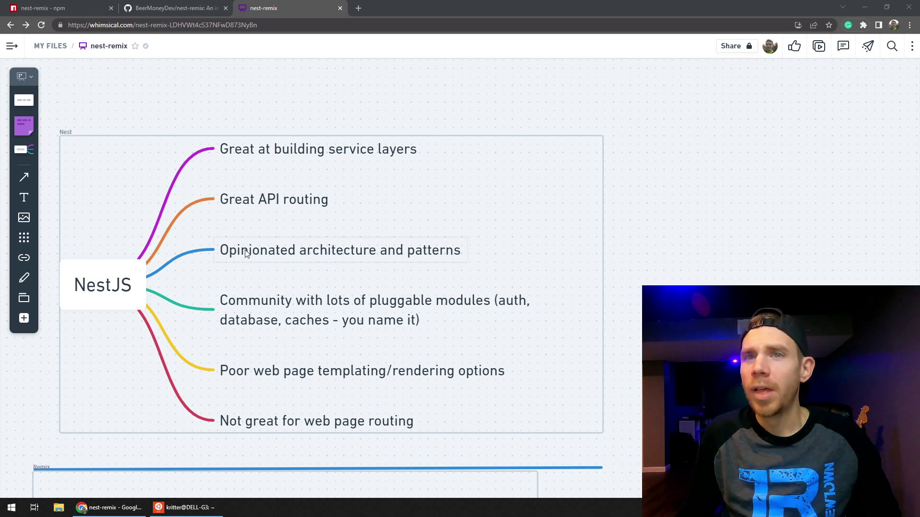
mouse_move(300, 262)
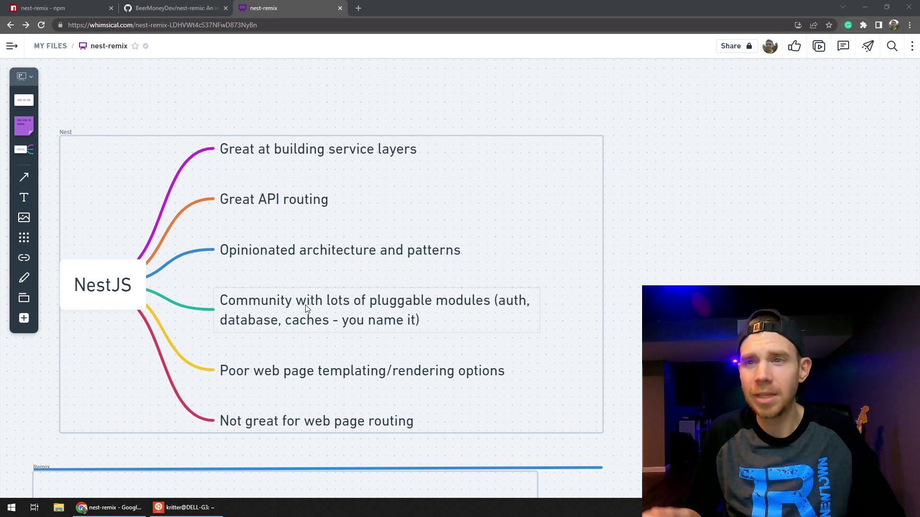
mouse_move(288, 384)
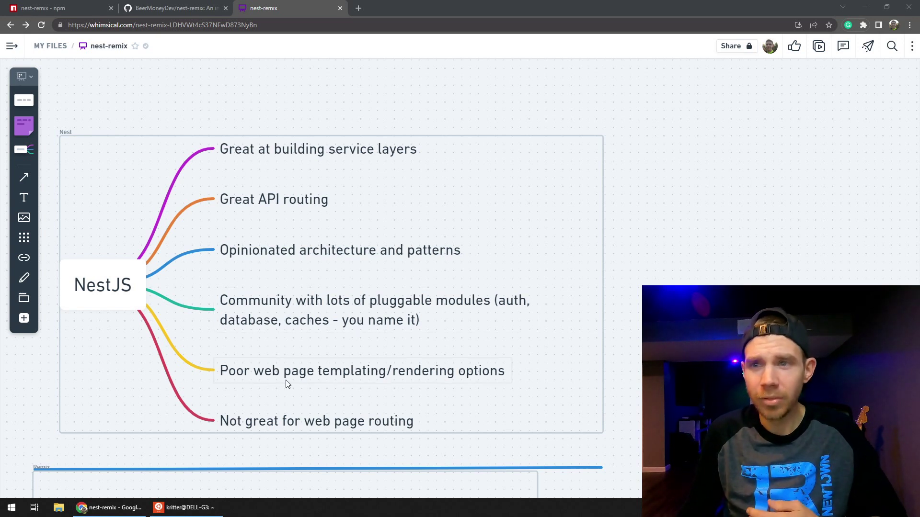
mouse_move(552, 383)
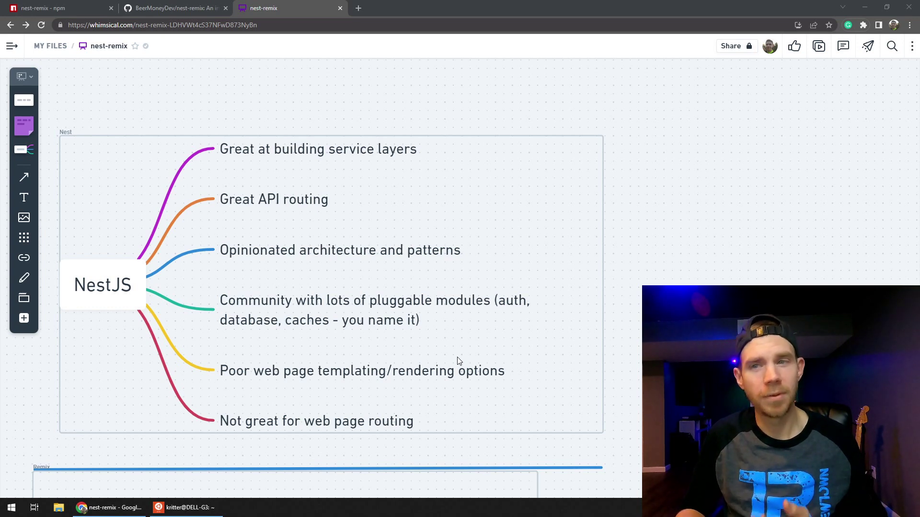
- Scroll the board down to the Remix strengths and weaknesses mind map
scroll(down, 3)
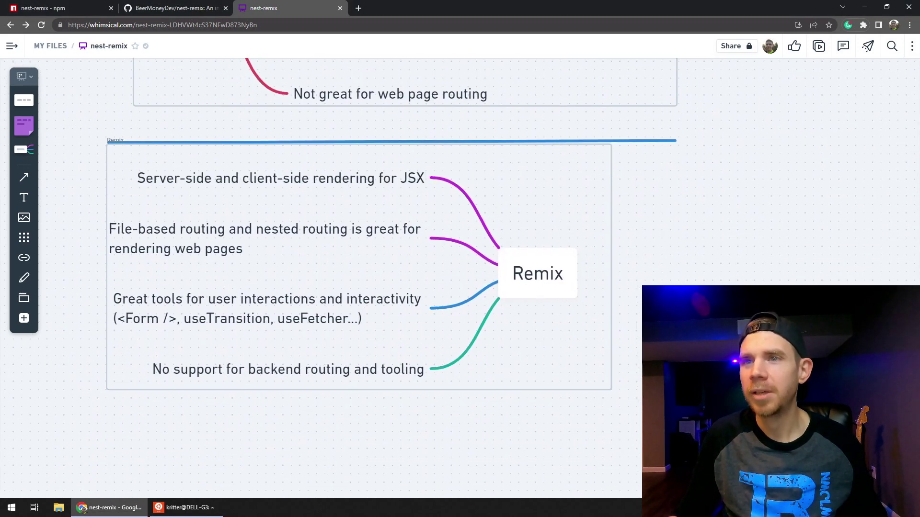
scroll(down, 3)
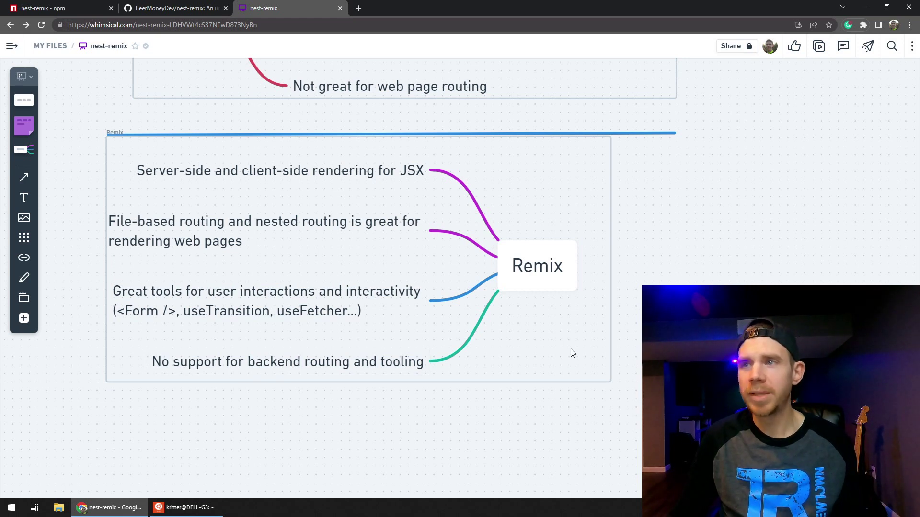
mouse_move(556, 310)
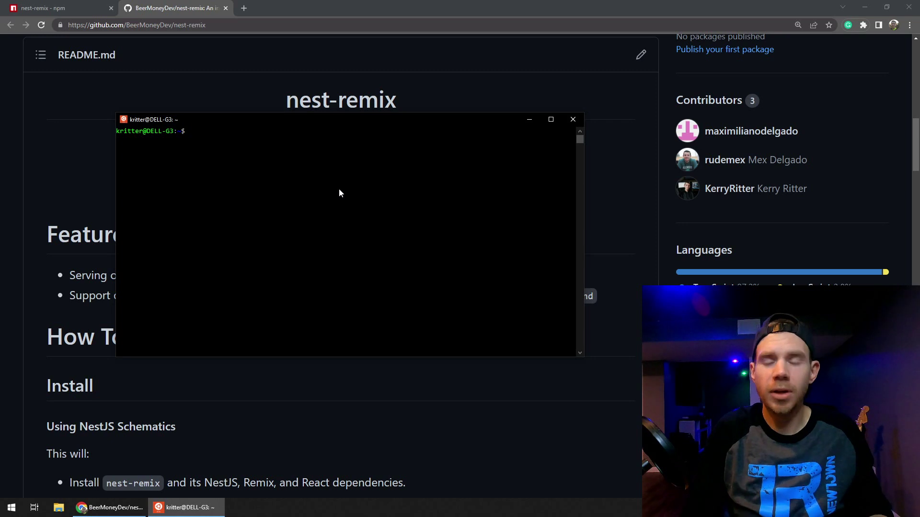
- Run nest new my-app in the WSL terminal to scaffold the NestJS project
text(nest new my-)
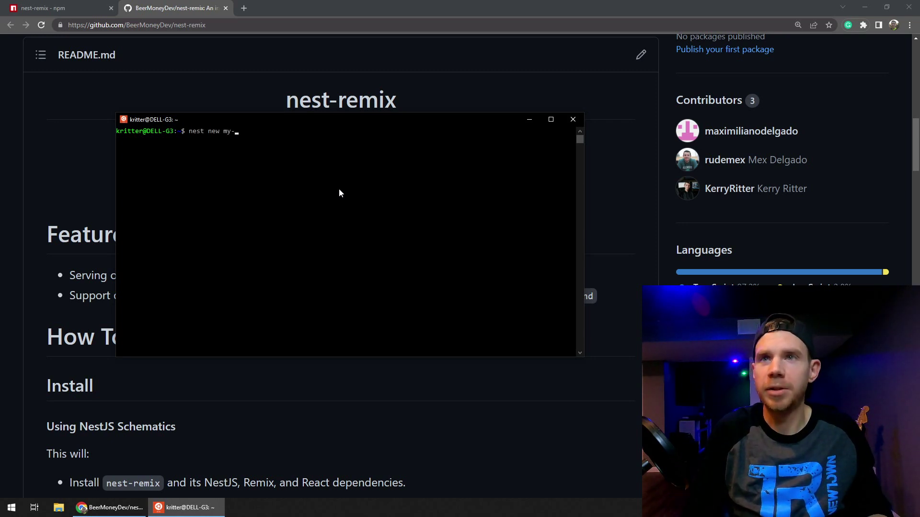
text(app)
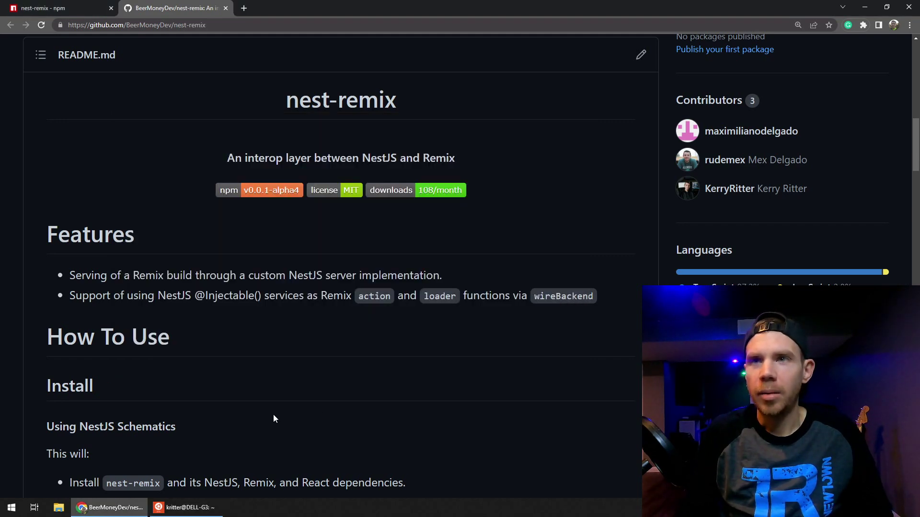
- Scroll the README to the Install section and highlight the Optionally wording
scroll(down, 3)
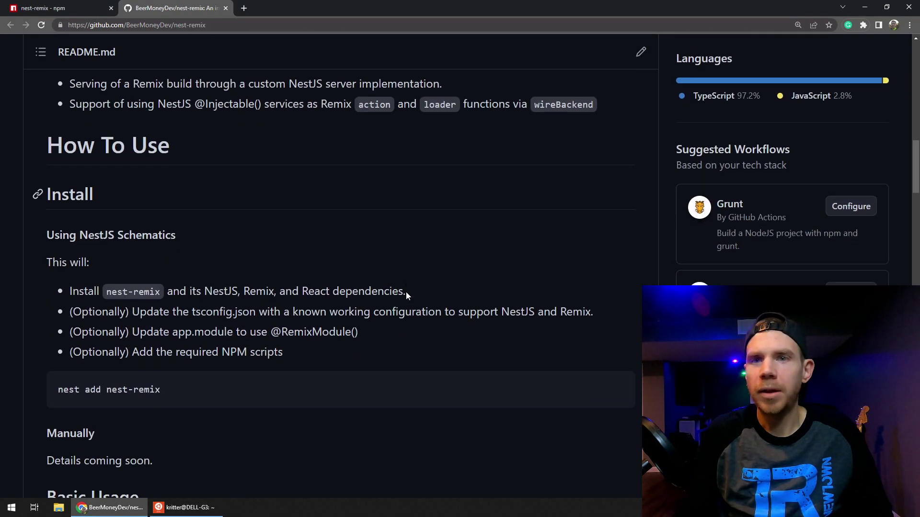
scroll(down, 3)
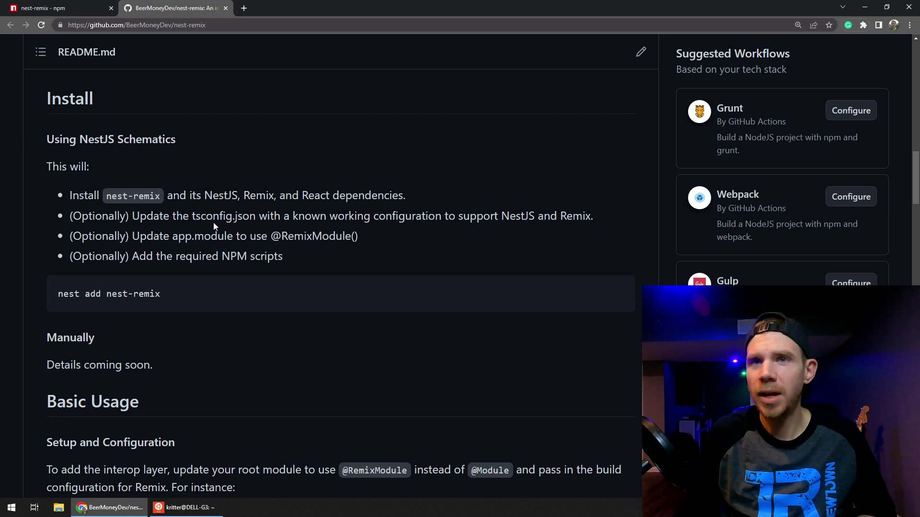
double_click(98, 215)
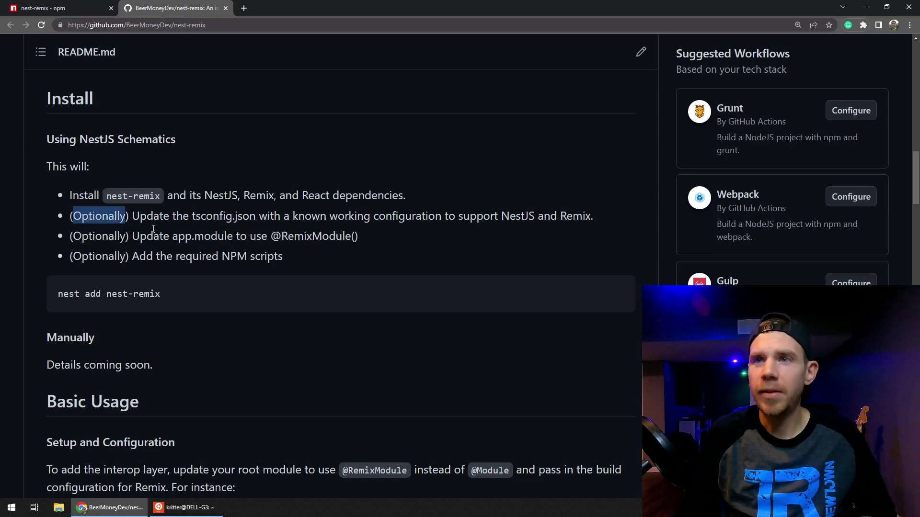
double_click(211, 215)
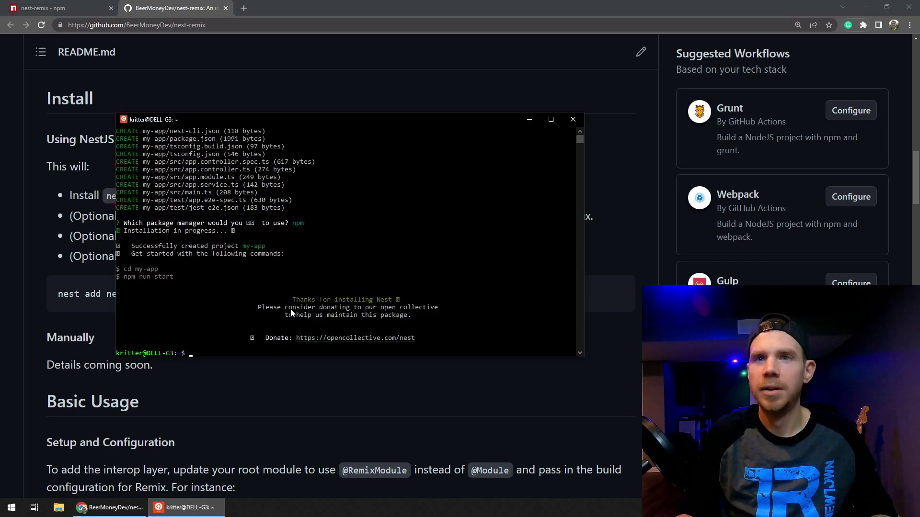
- Run cd my-app, nest add nest-remix, then code . to launch VS Code on the project
text(cd a)
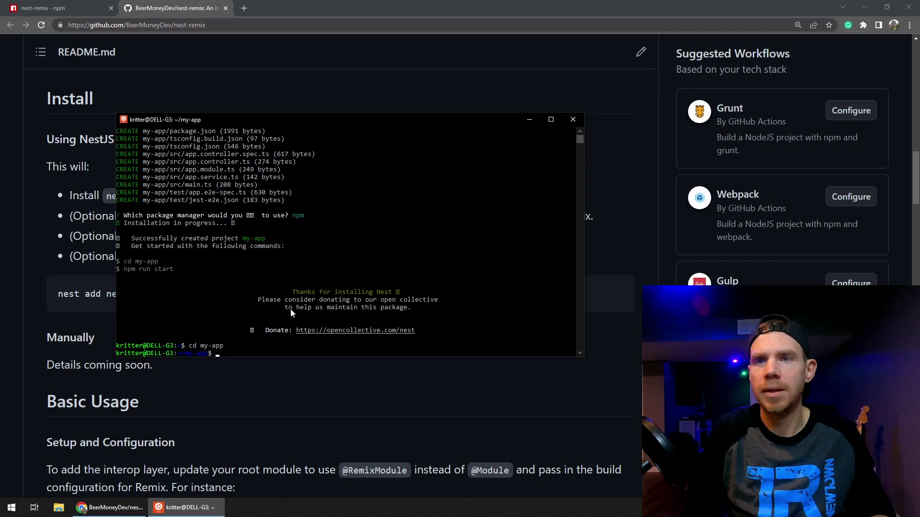
text(nest add ne)
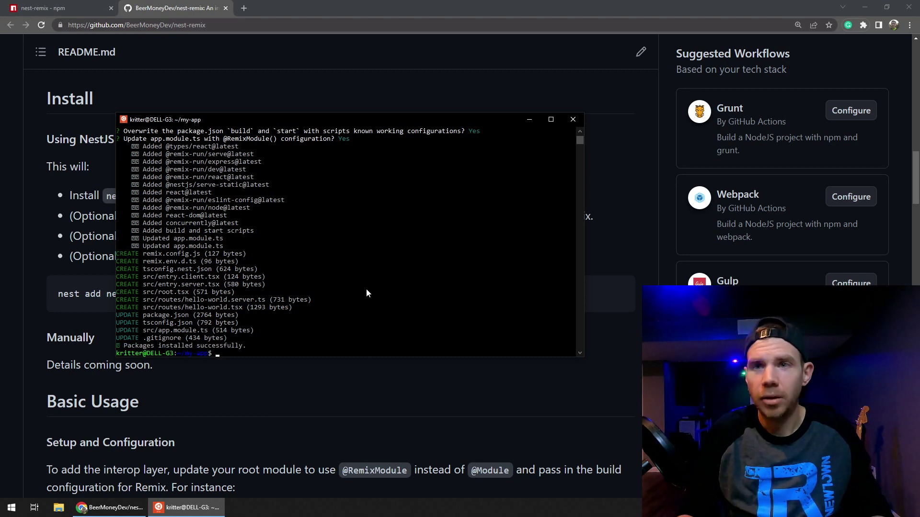
text(code .)
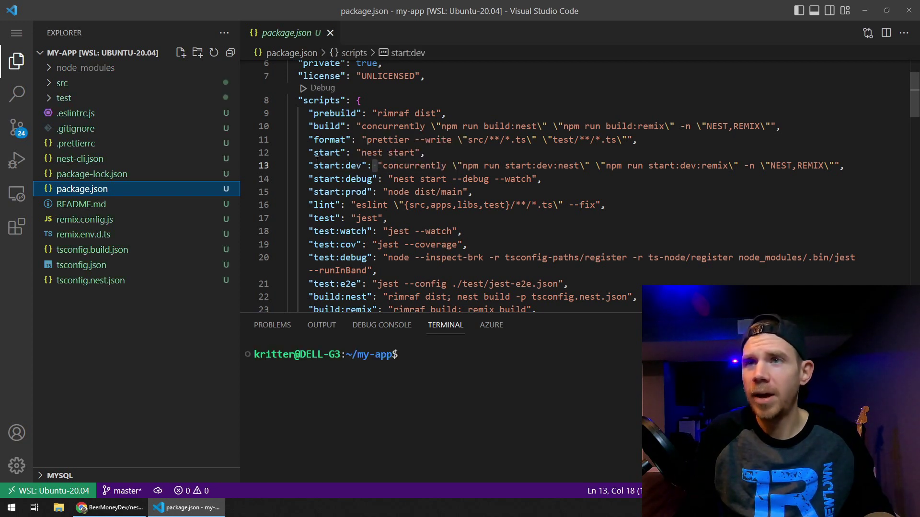
- Point the start:dev:nest script at tsconfig.nest.json and begin an npm run command
double_click(338, 166)
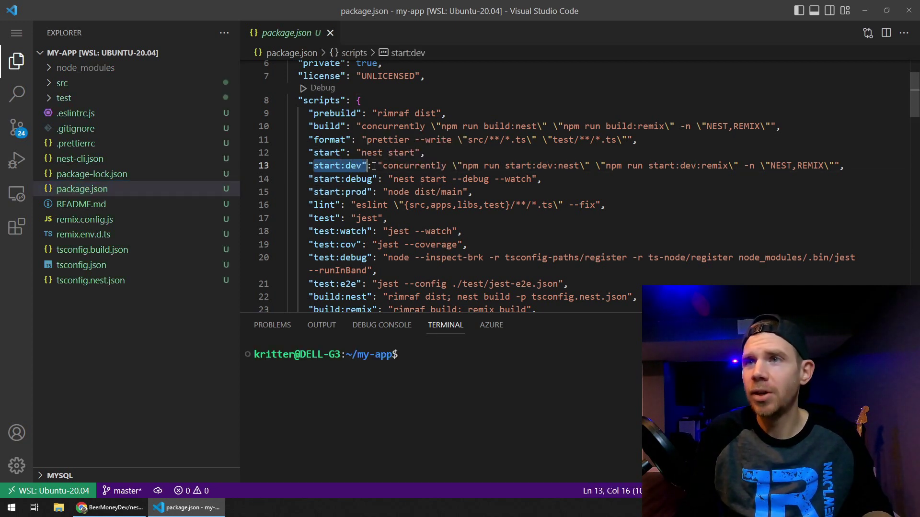
double_click(534, 166)
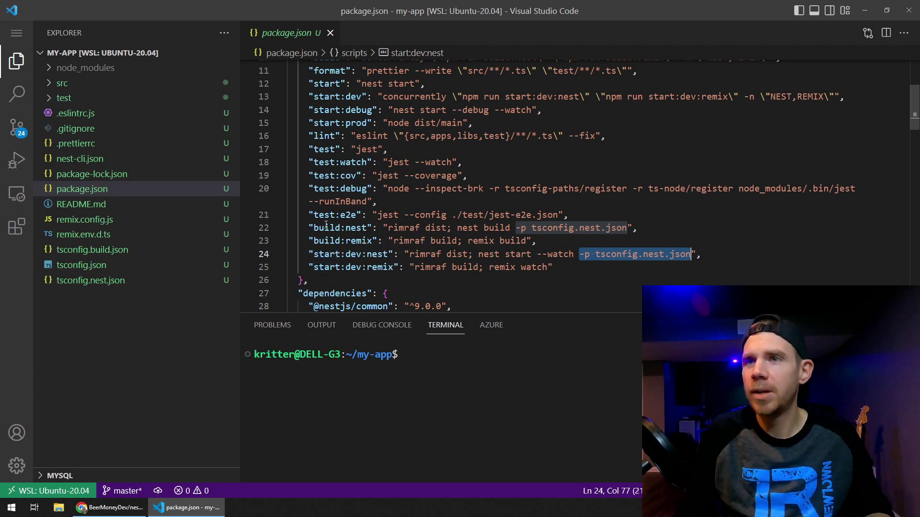
text(npm ru)
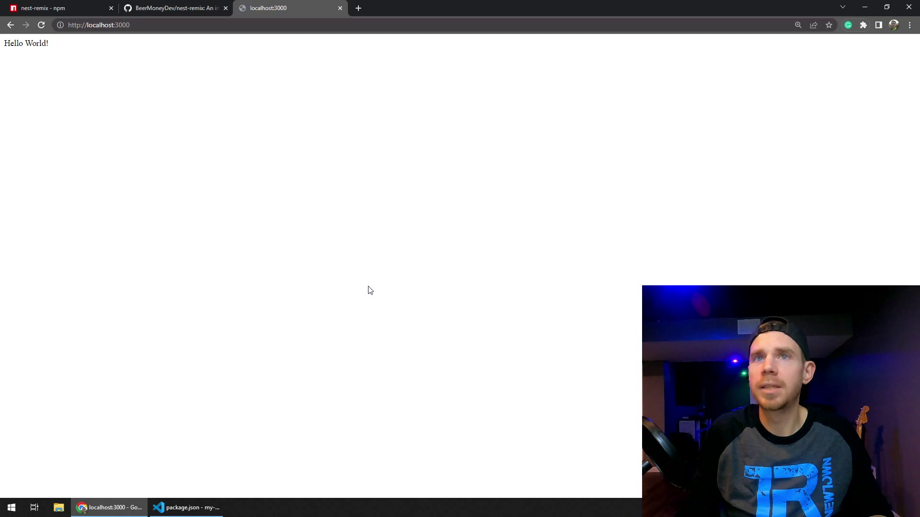
- Return from the localhost:3000 Hello World! page to the VS Code editor
click(97, 25)
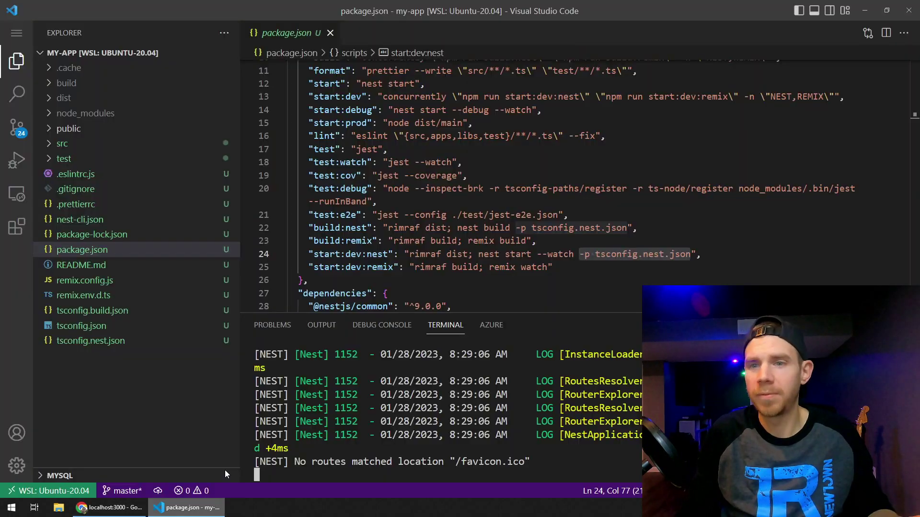
- Expand src and review app.controller.ts and app.service.ts
click(61, 142)
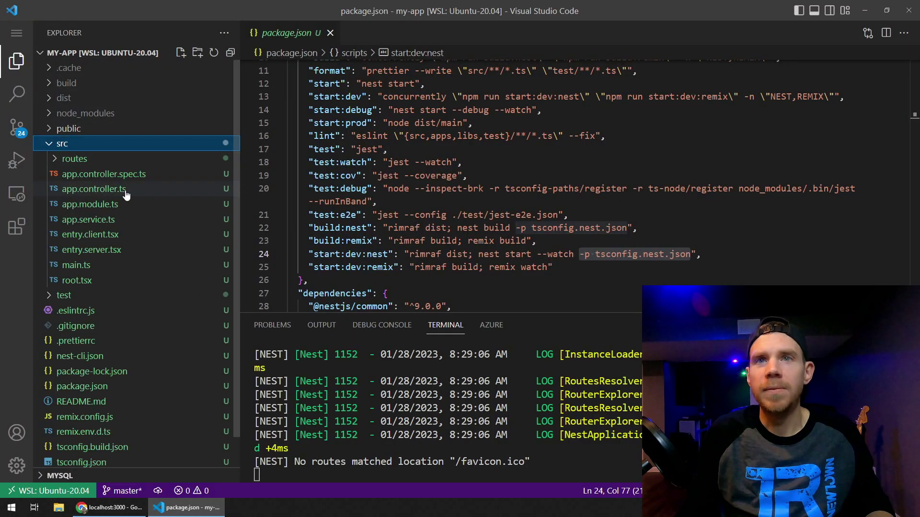
click(93, 189)
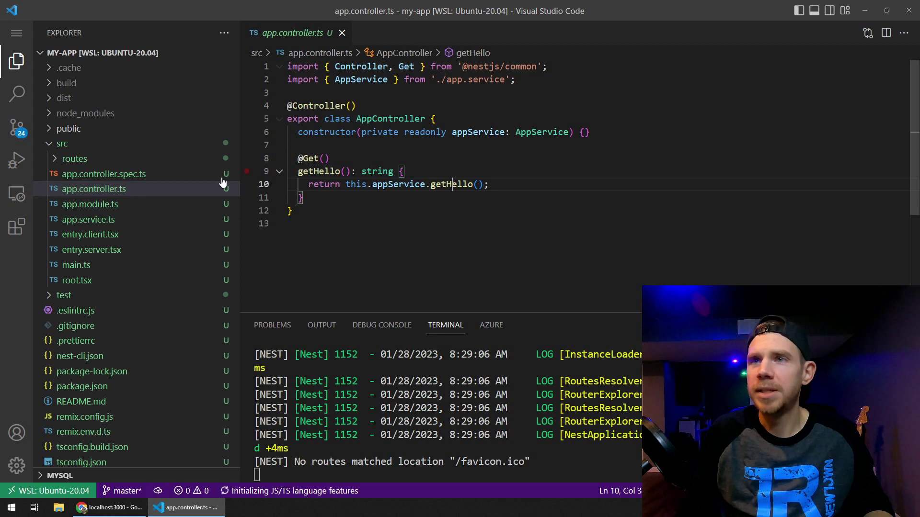
click(88, 218)
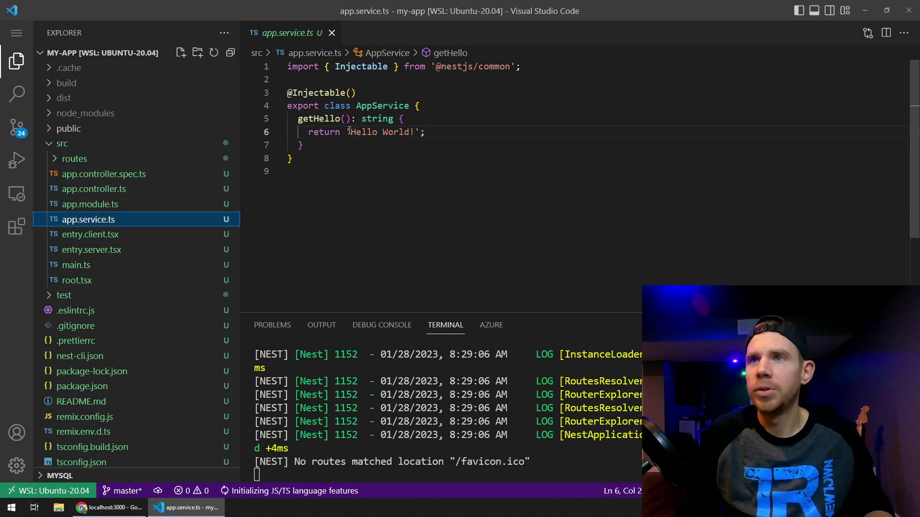
drag(347, 132, 399, 132)
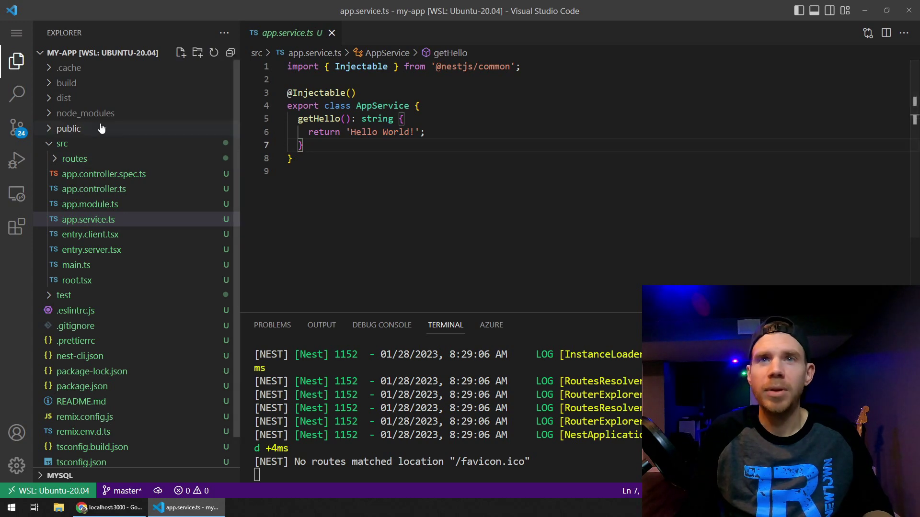
- Expand routes and view hello-world.tsx with its HelloWorldBackend loader and action
click(75, 159)
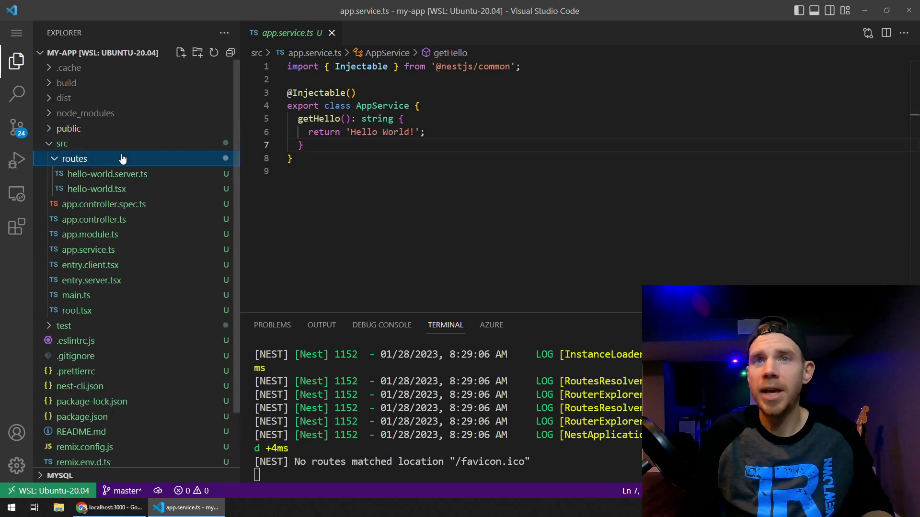
click(96, 188)
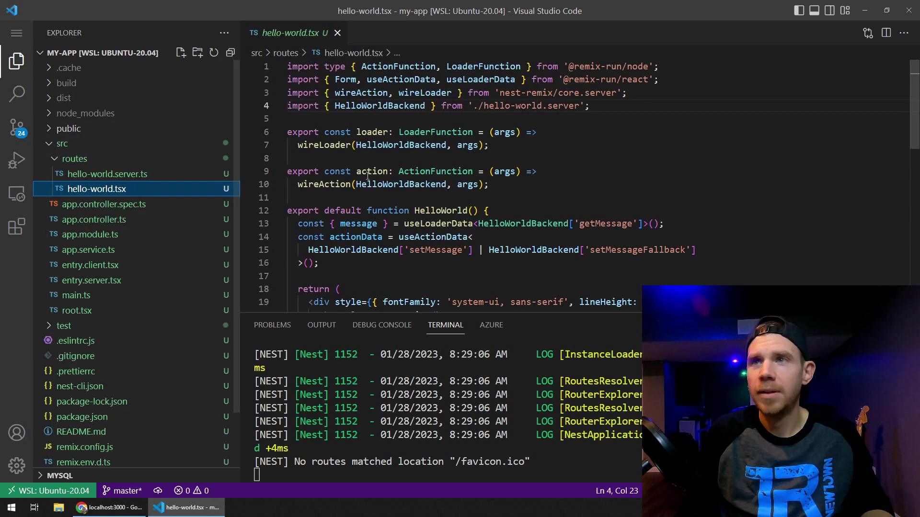
click(109, 508)
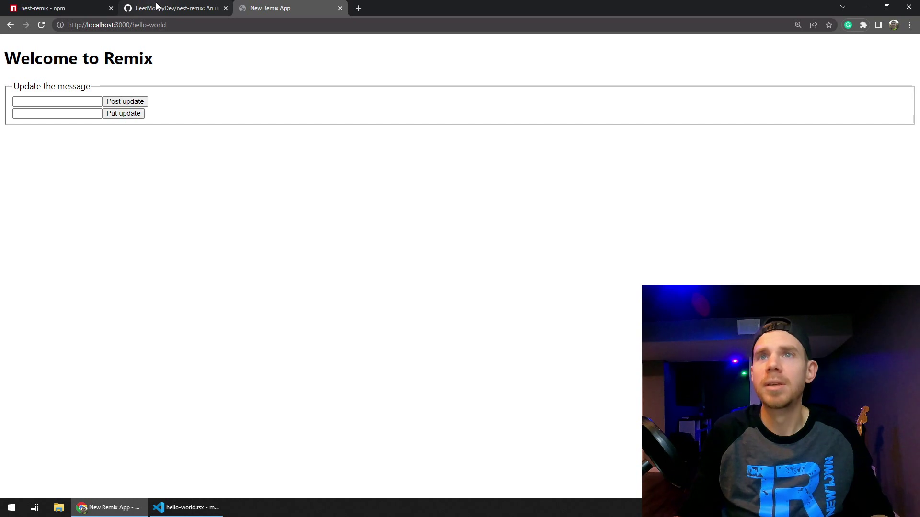
mouse_move(194, 305)
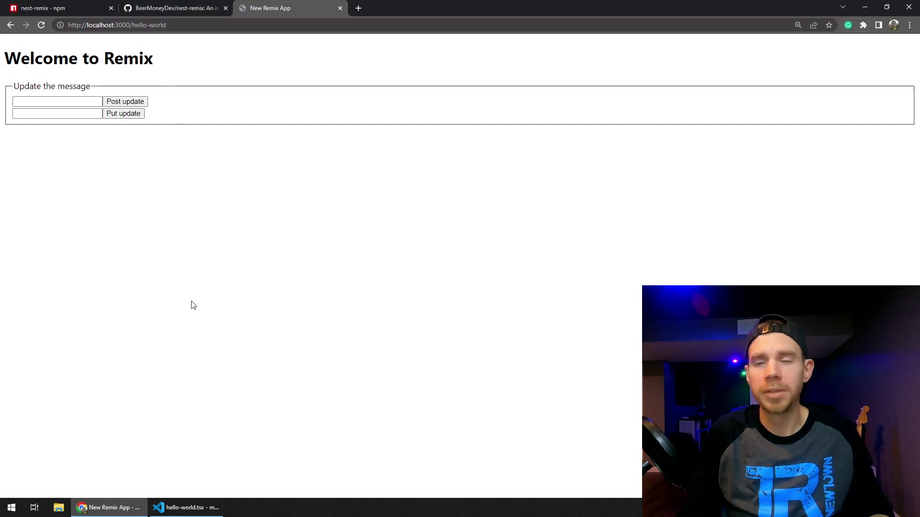
click(185, 508)
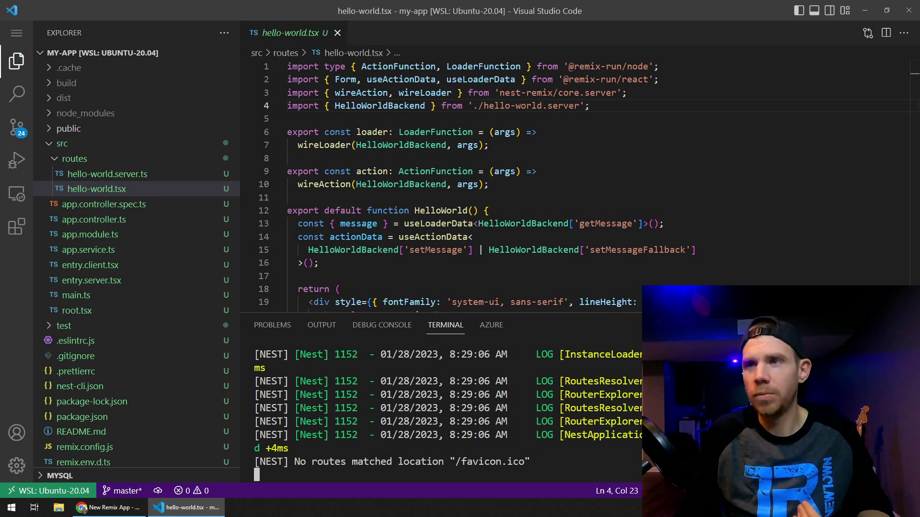
click(108, 508)
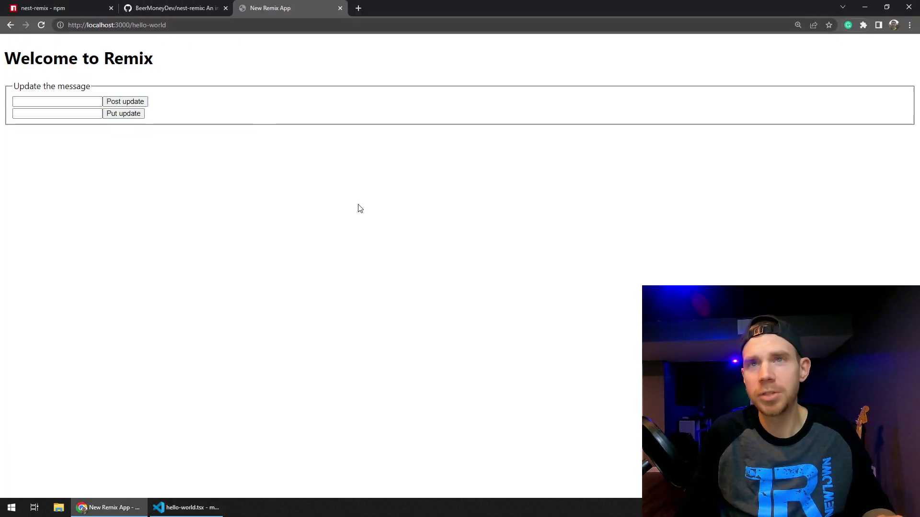
mouse_move(187, 508)
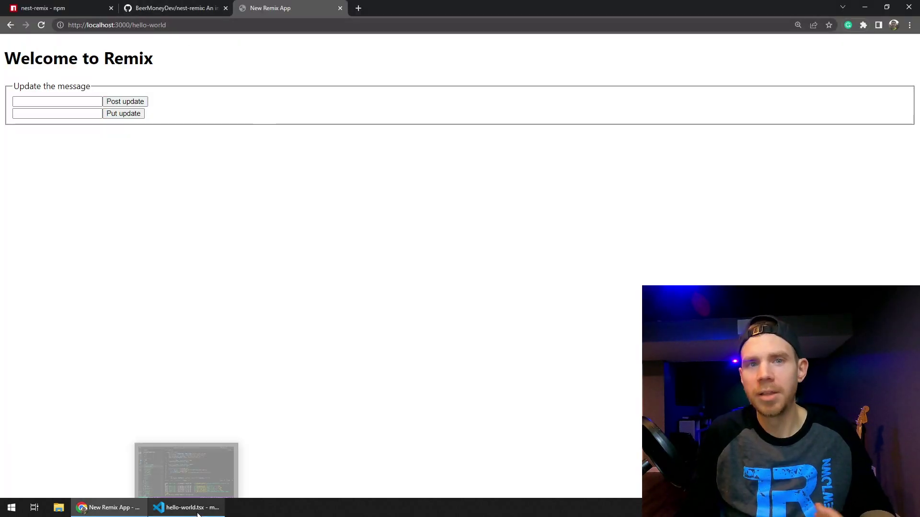
- Review the hello-world Form markup in VS Code, then return to the running page
click(186, 508)
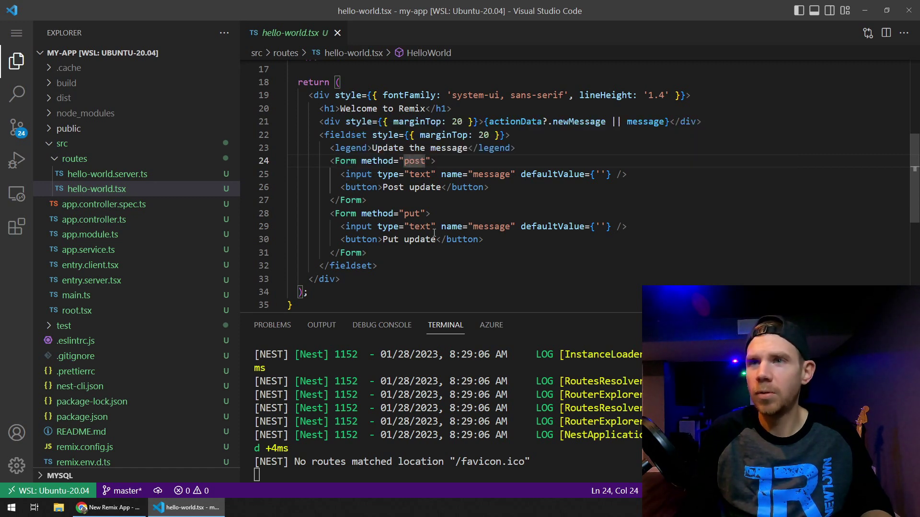
click(412, 212)
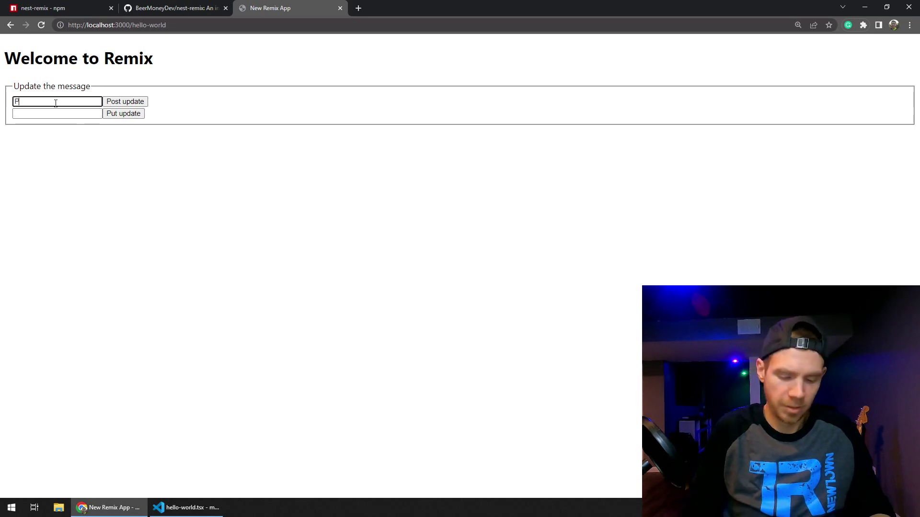
- Submit POST! and PUT! through the two forms, showing POST! [POST, DELETE] and PUT! [PUT]
click(124, 101)
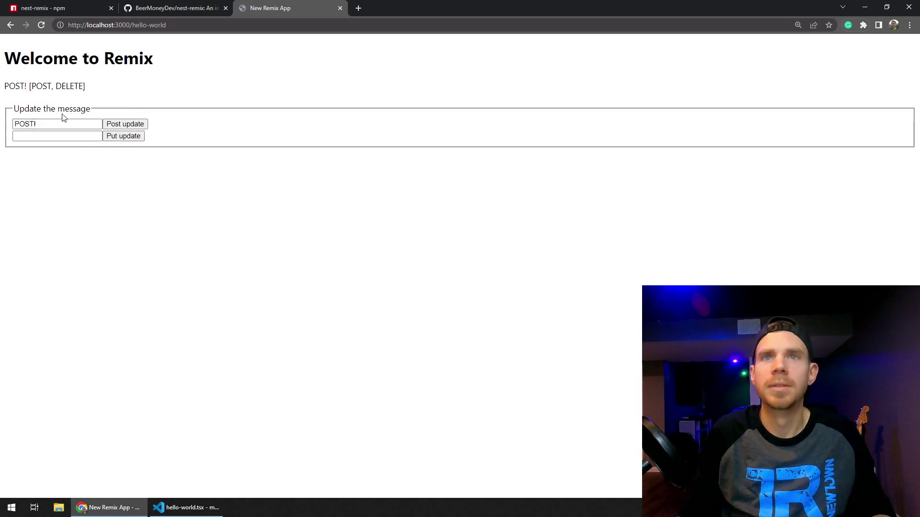
drag(30, 87, 60, 86)
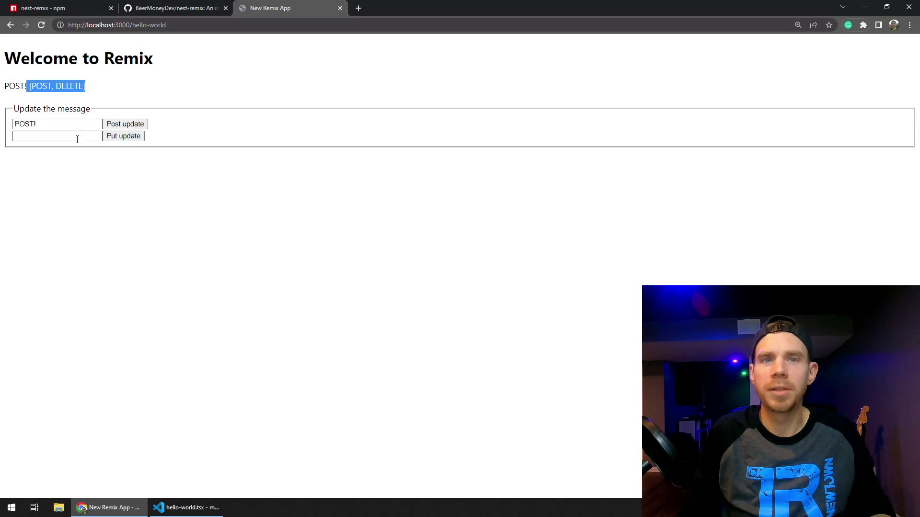
text(PUT)
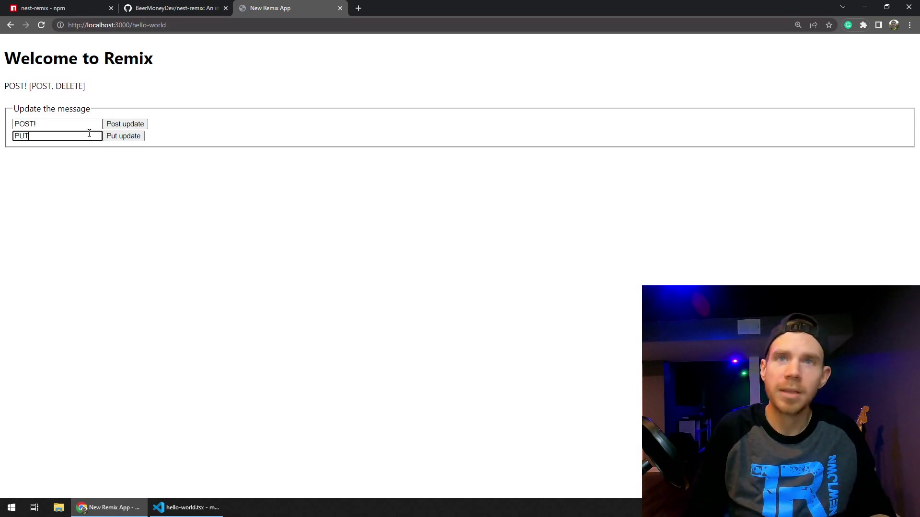
click(124, 135)
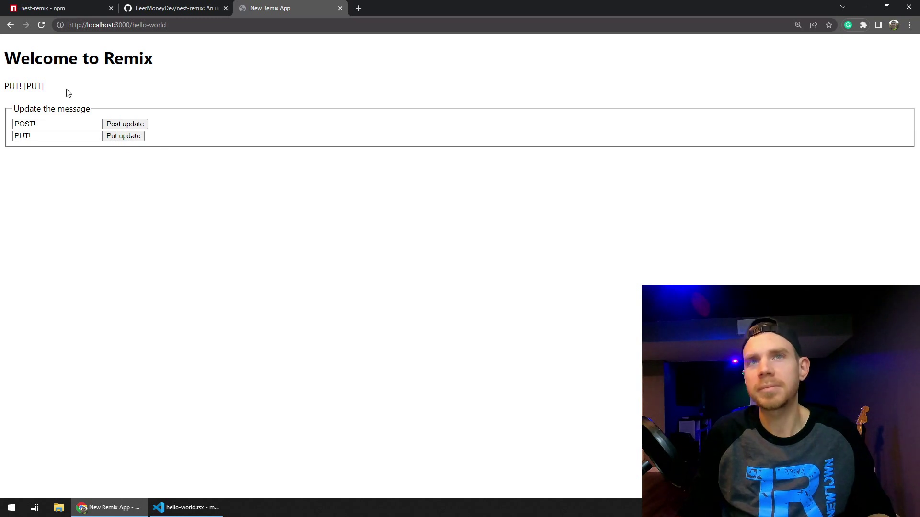
click(185, 508)
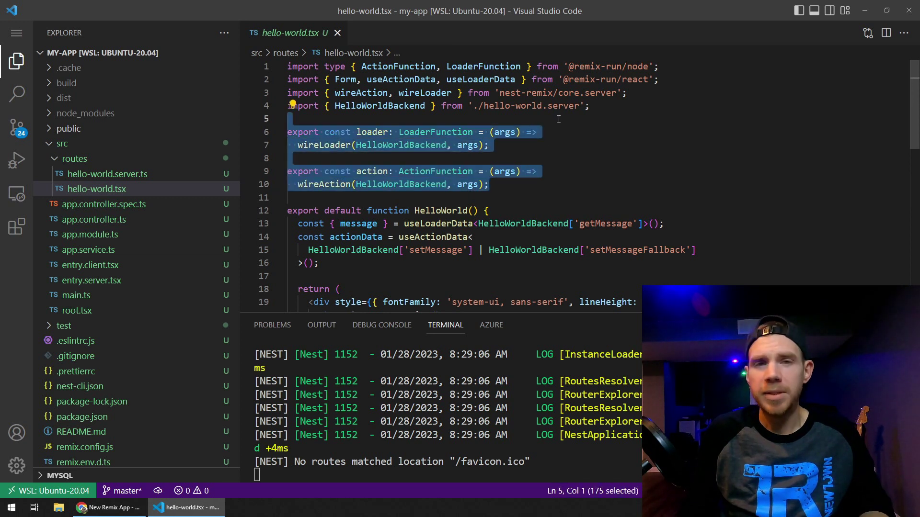
double_click(371, 132)
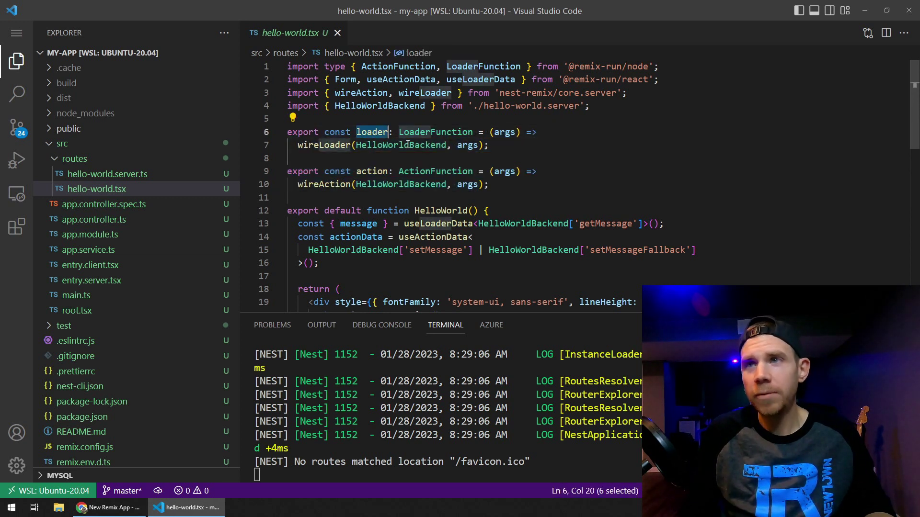
mouse_move(371, 171)
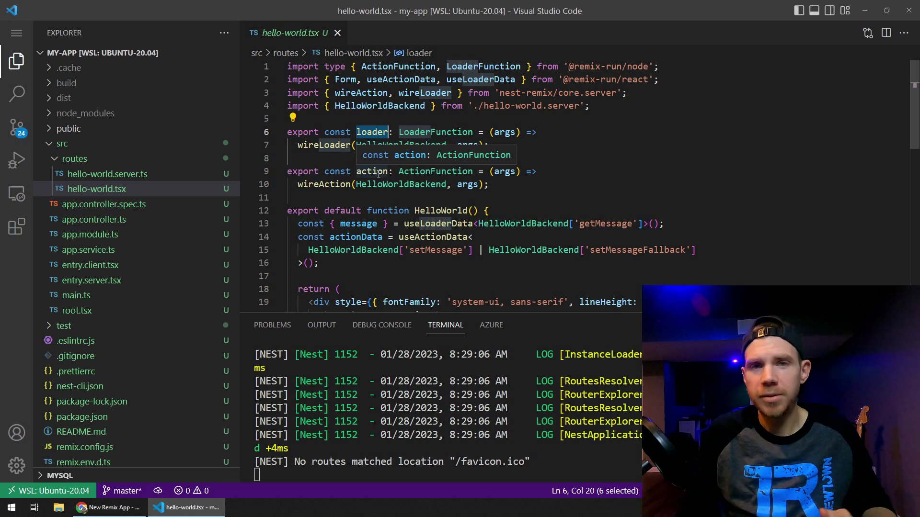
click(371, 171)
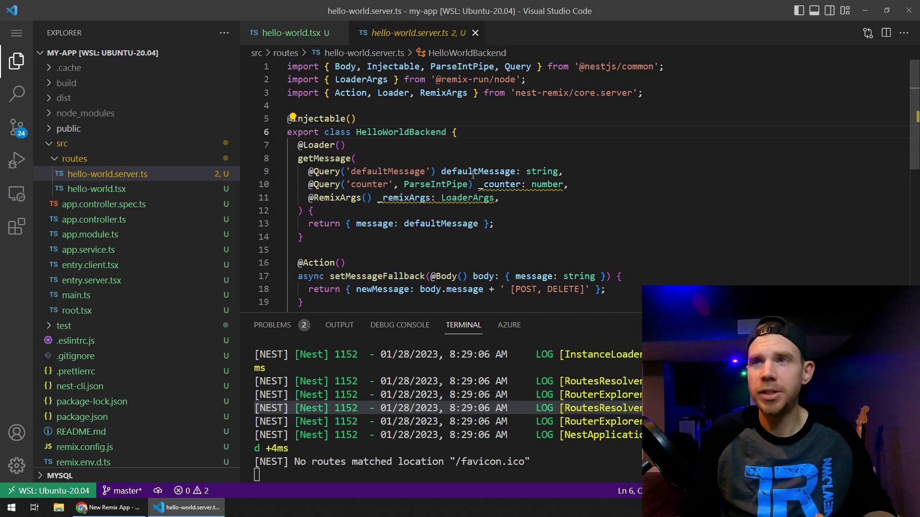
- Review the Put action and Loader decorators in the hello-world backend server file
click(90, 234)
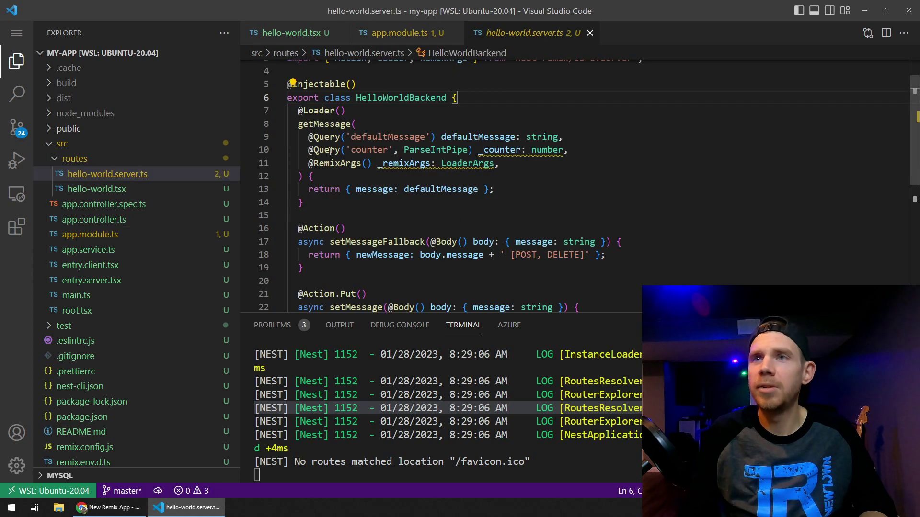
double_click(317, 110)
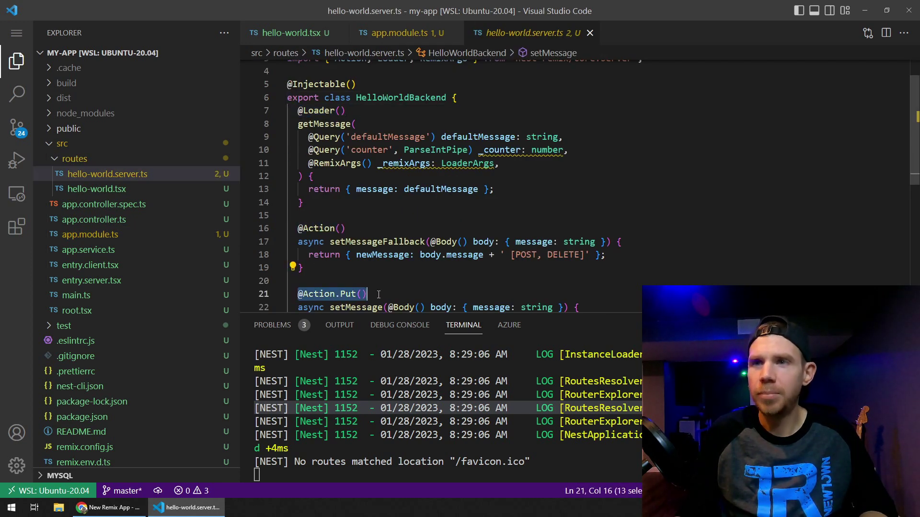
click(317, 110)
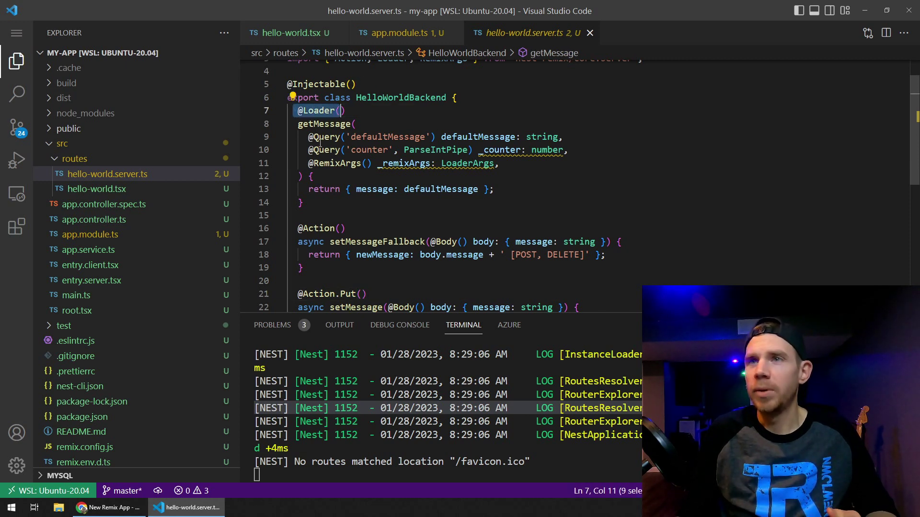
click(349, 137)
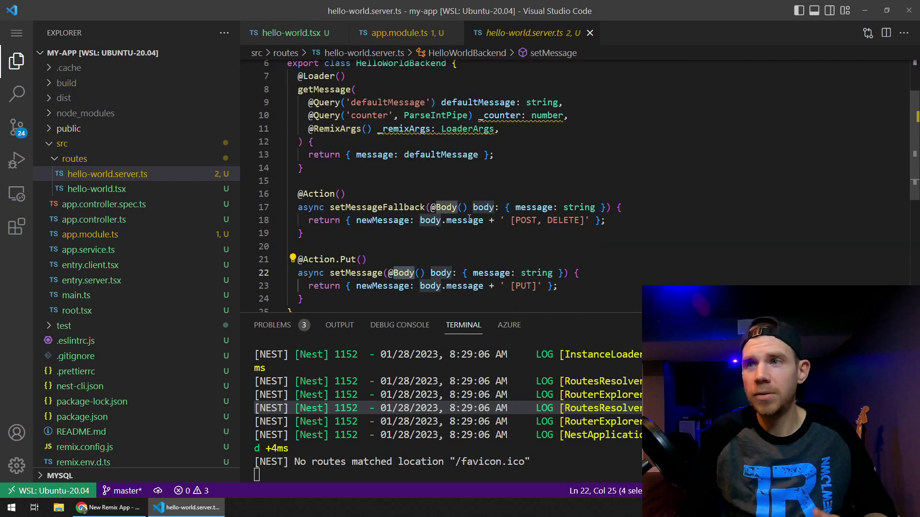
mouse_move(481, 207)
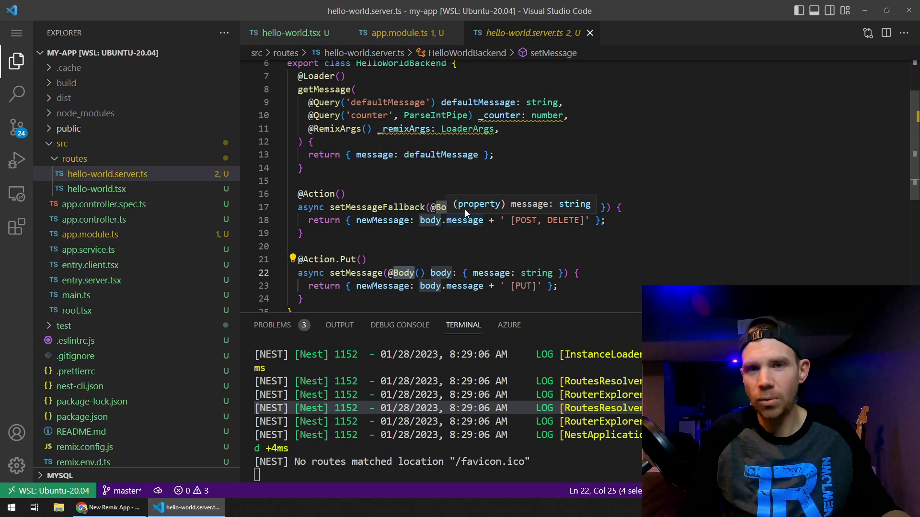
mouse_move(533, 266)
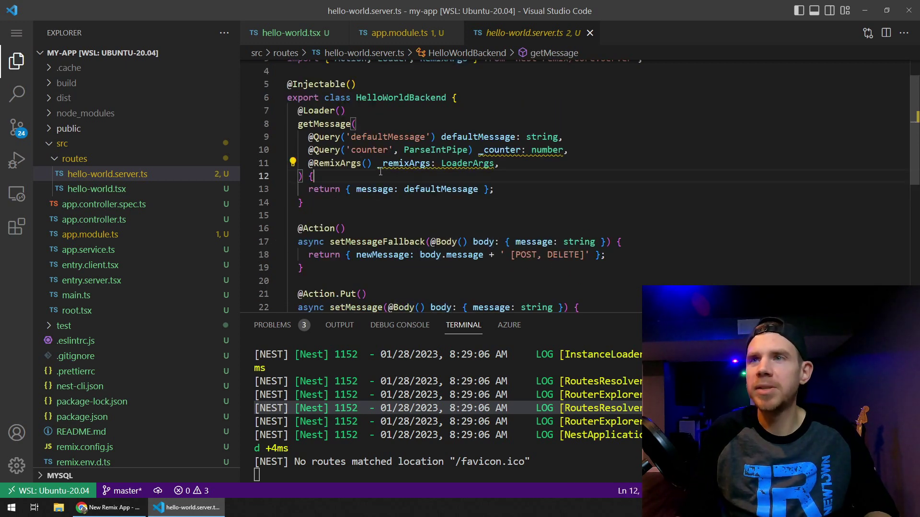
- Rename the argument to _remixArgs and confirm the page message shows PUT! [PUT]
text(_remixArgs.)
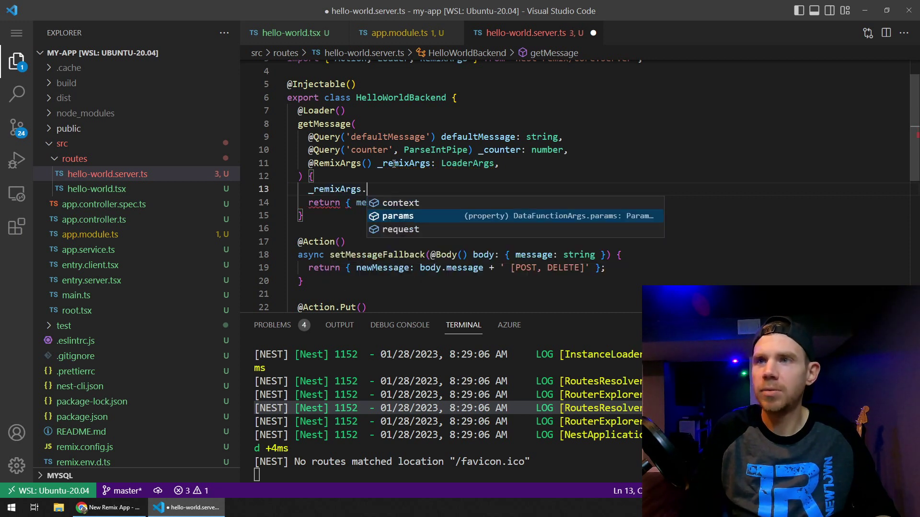
key(Down)
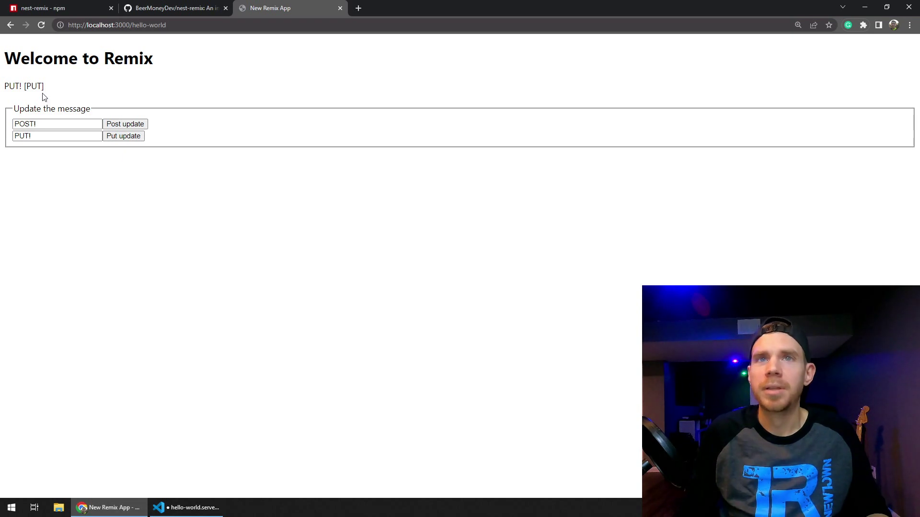
double_click(33, 86)
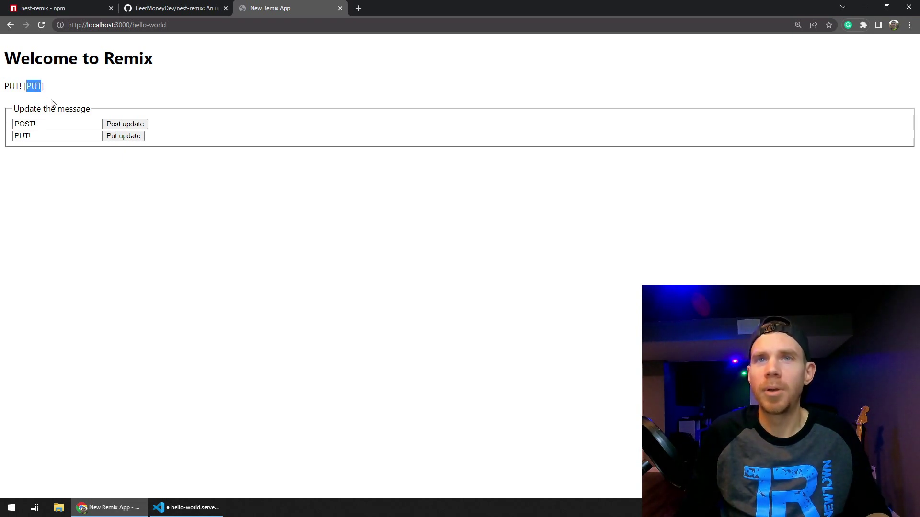
click(188, 508)
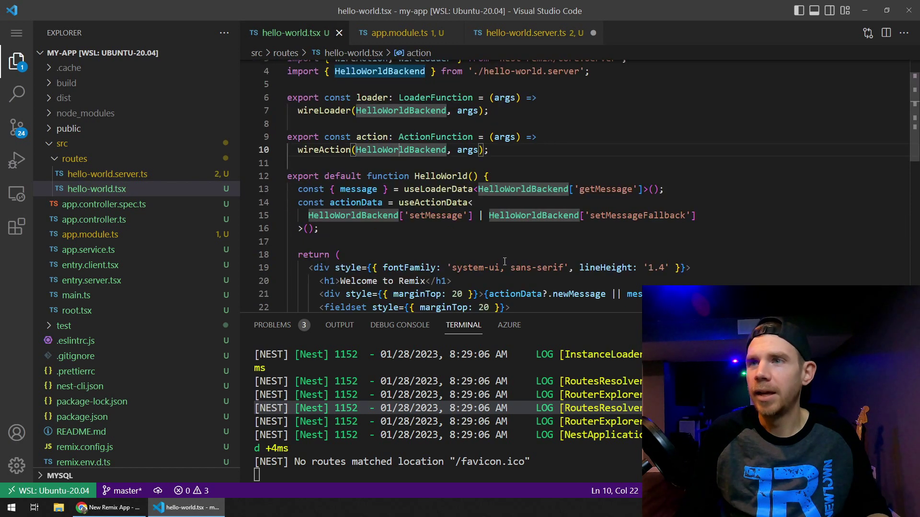
scroll(down, 3)
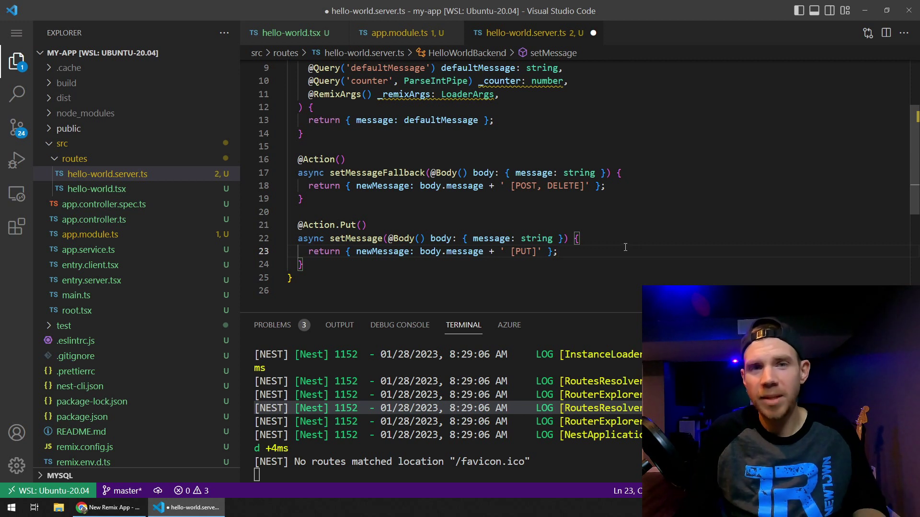
drag(310, 212, 303, 265)
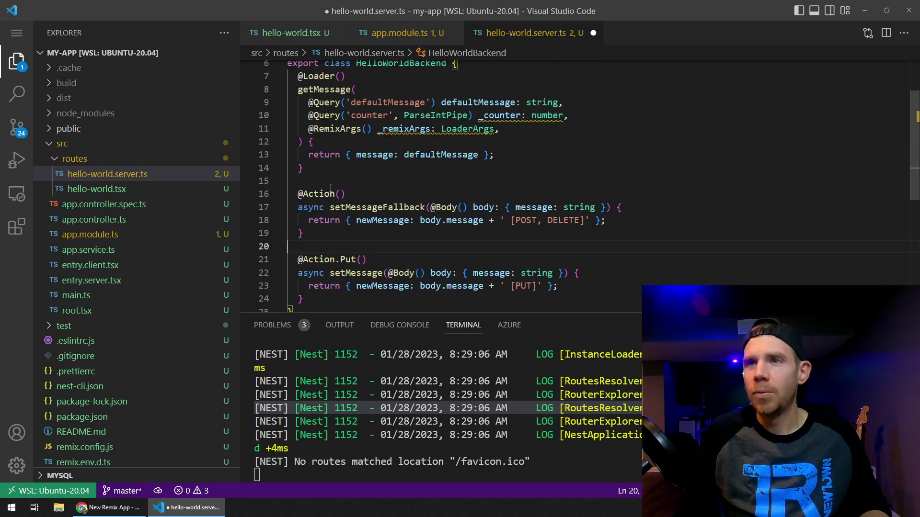
text(.Delete)
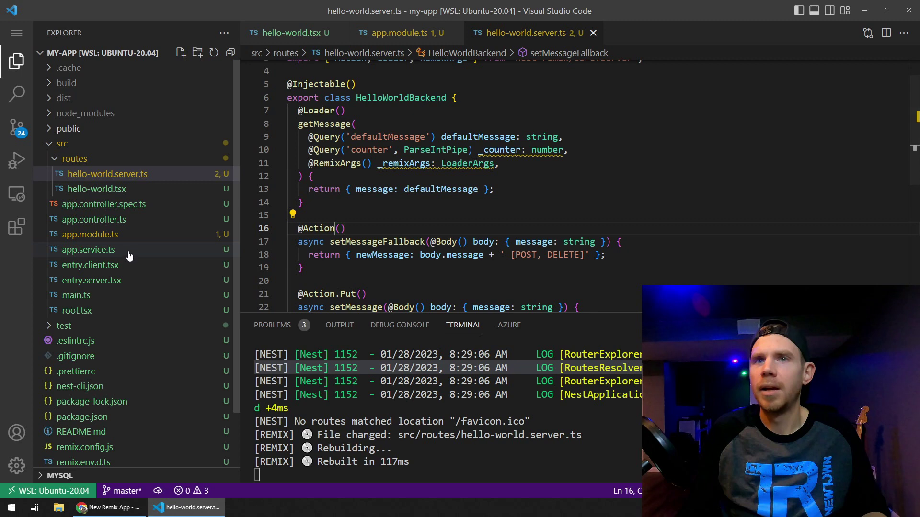
- Add constructor(private readonly appService: AppService) {} to HelloWorldBackend
click(90, 234)
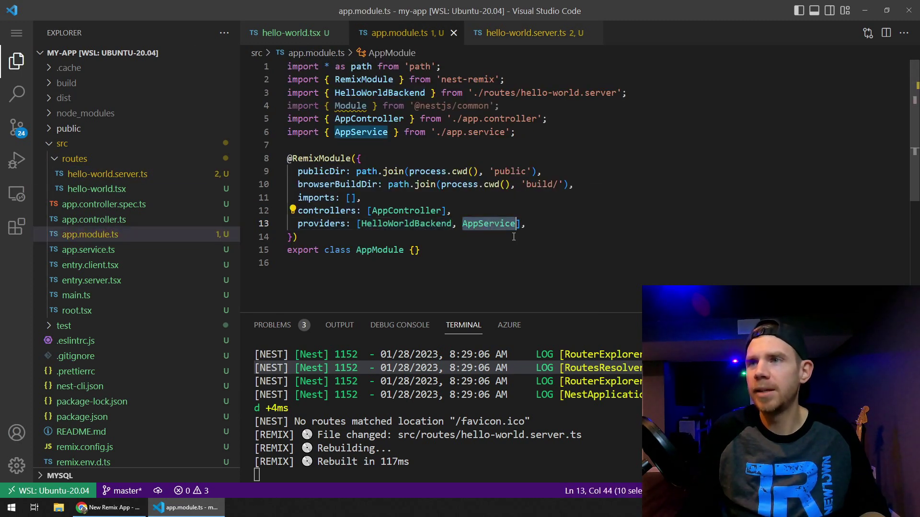
mouse_move(168, 161)
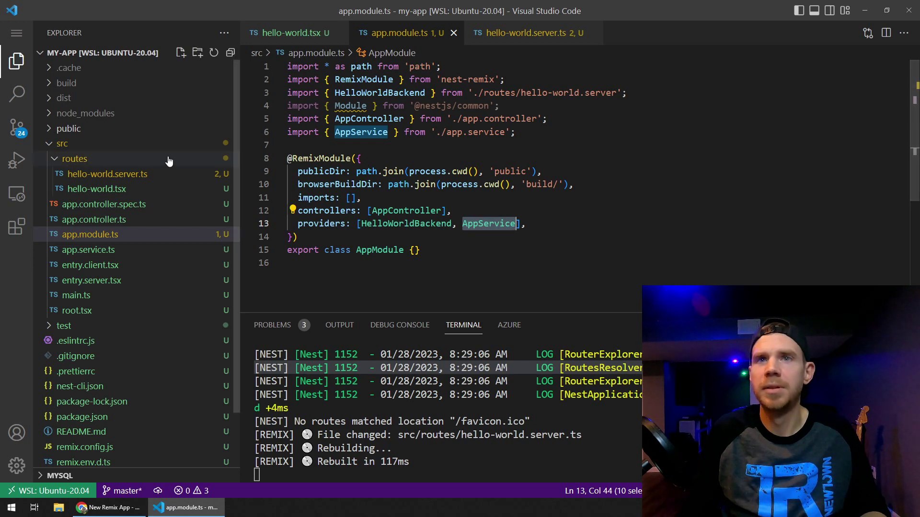
click(529, 33)
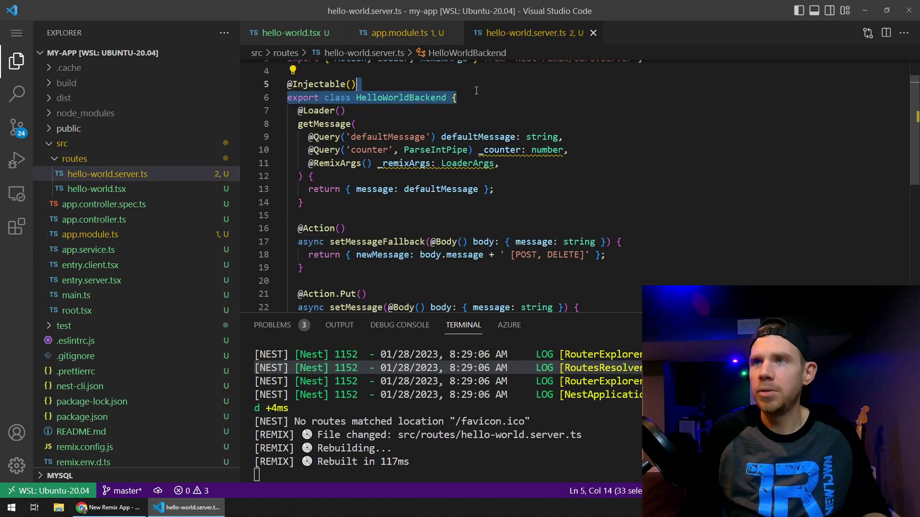
text(private re)
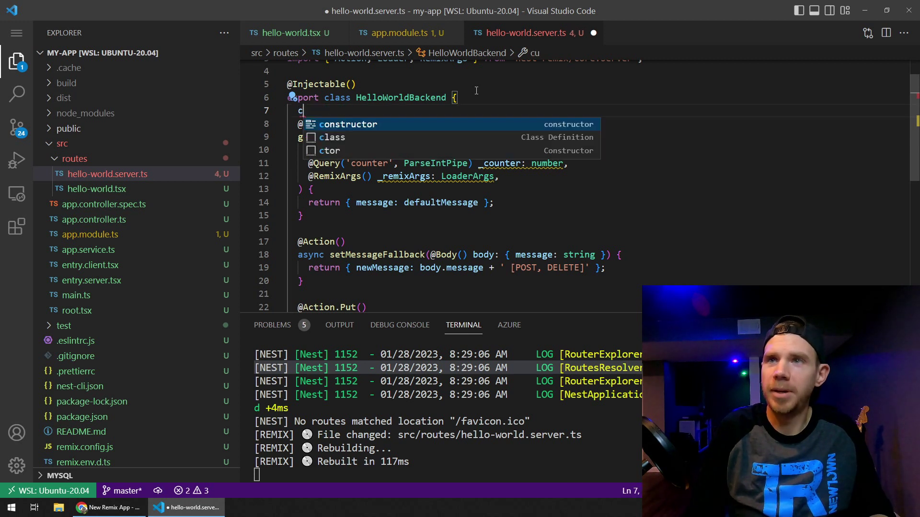
text(onstructor(private reado)
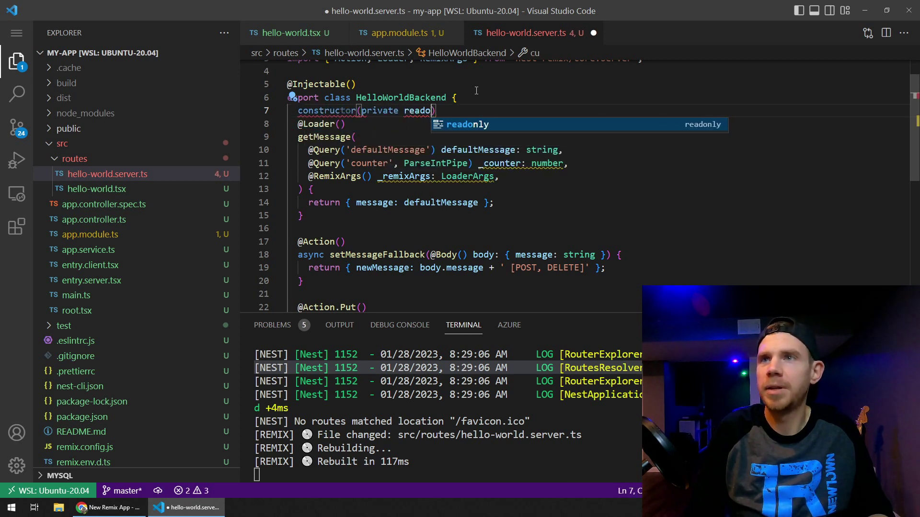
text(nly appService: AppService)
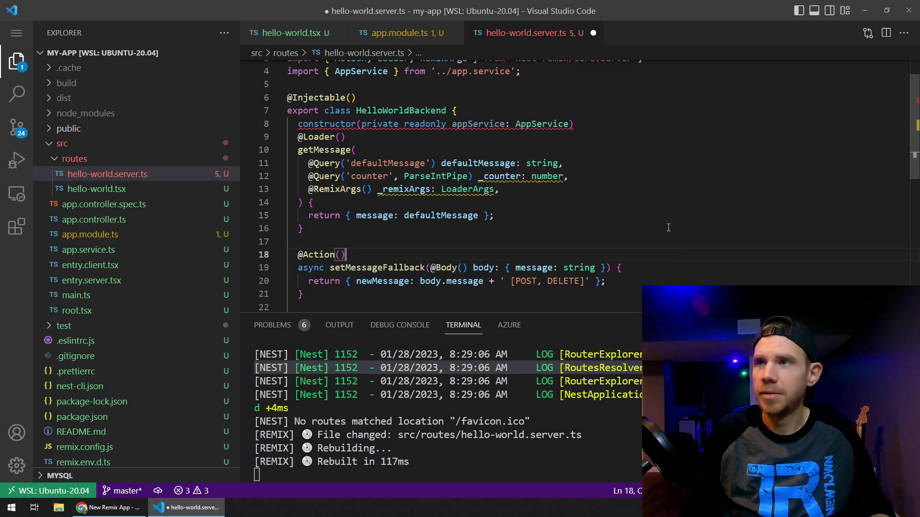
text({})
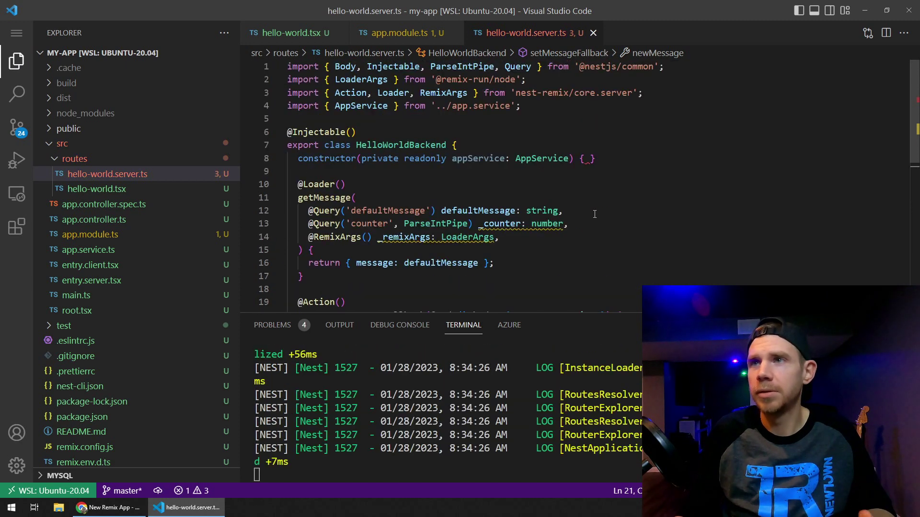
- Append this.appService.getHello() to the fallback message and save the backend file
text(this.)
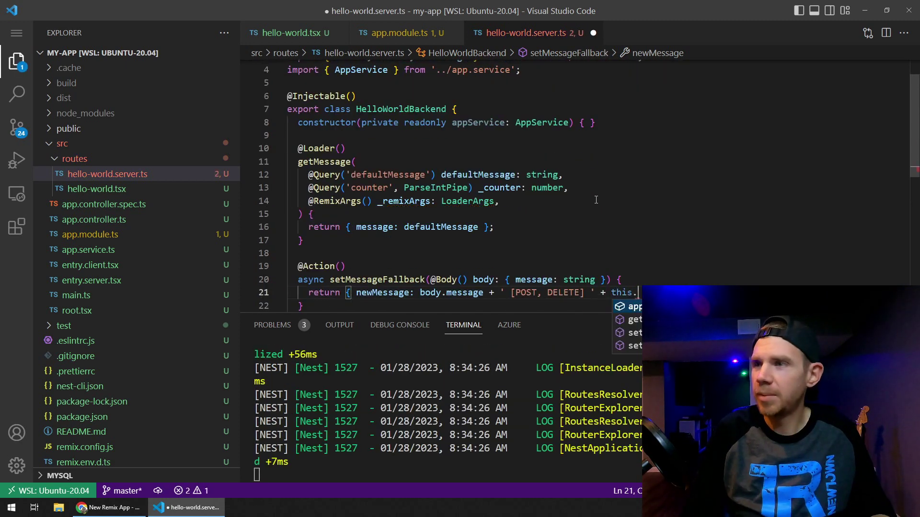
text(a)
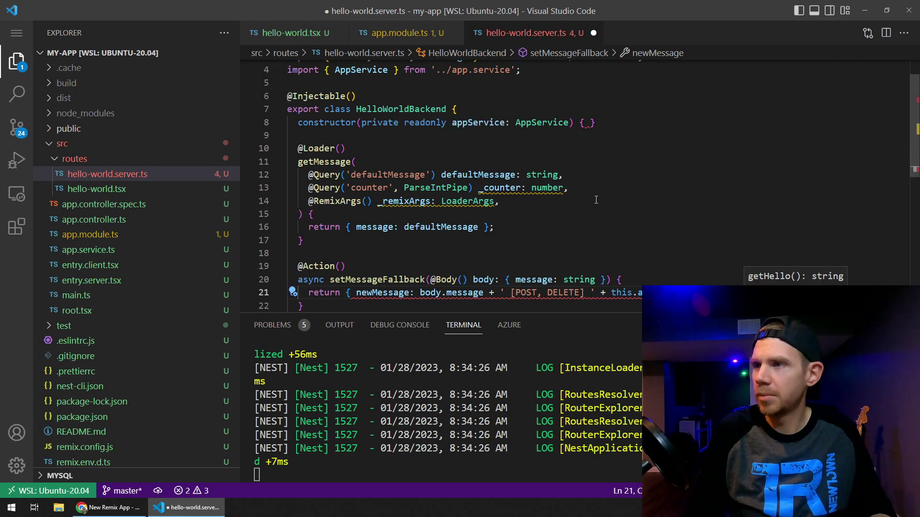
key(ctrl+s)
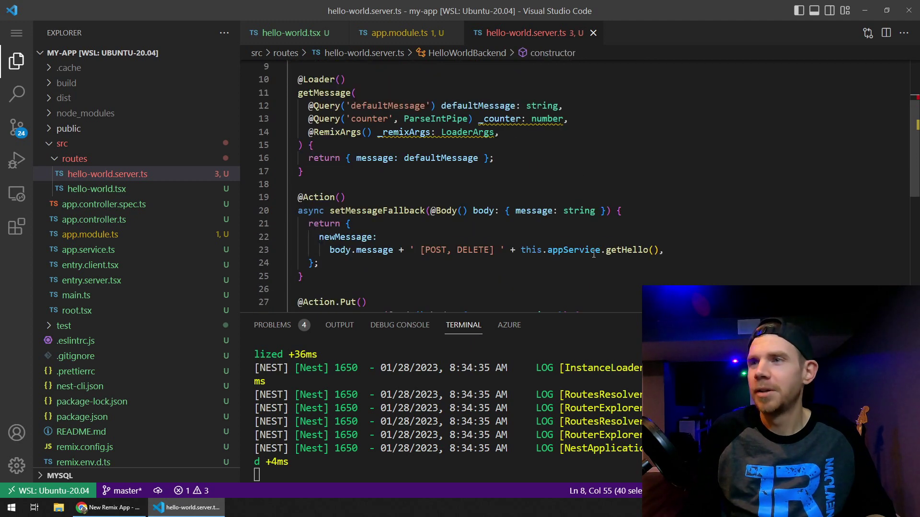
click(625, 249)
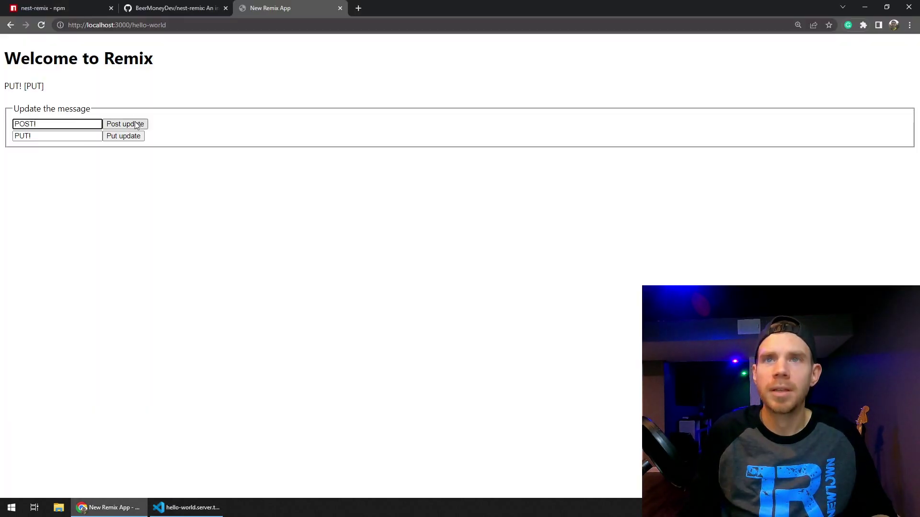
- Send the POST update so the page shows POST! [POST, DELETE] Hello World!
click(125, 123)
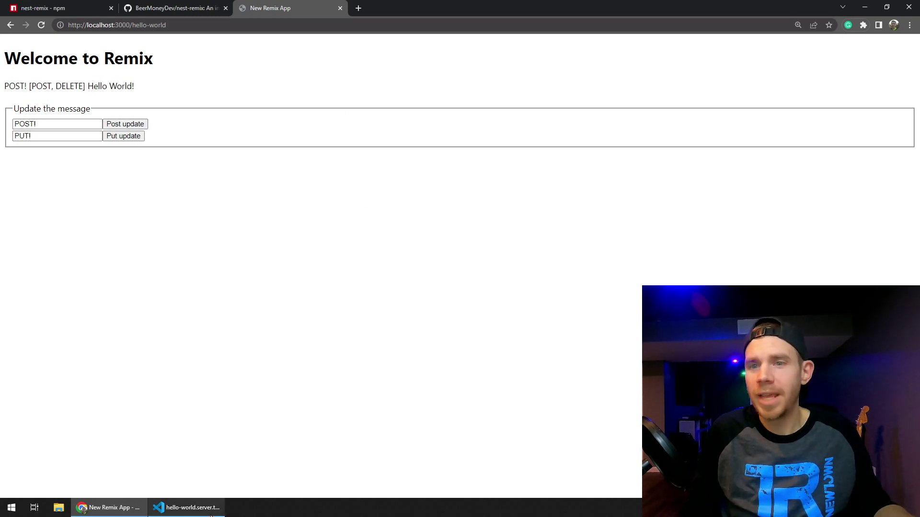
click(185, 508)
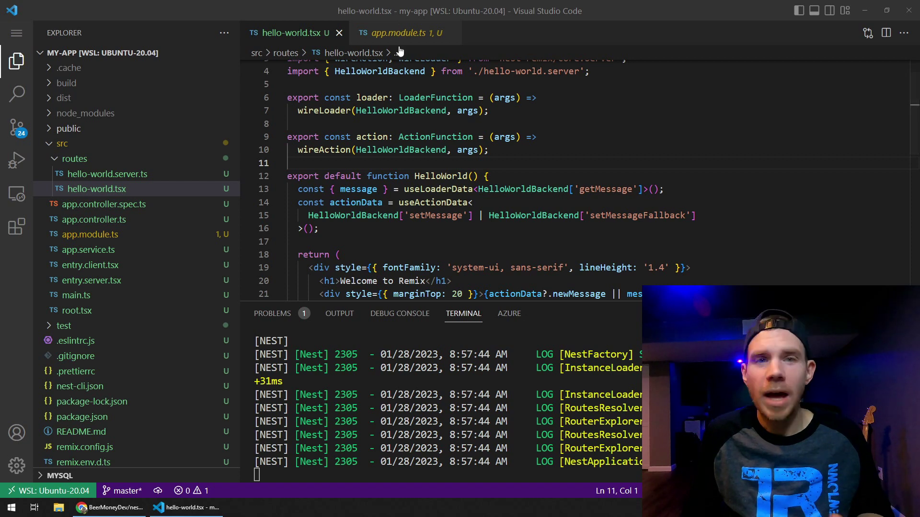
- Highlight publicDir/browserBuildDir in app.module.ts and maximize the Nest startup log
click(399, 32)
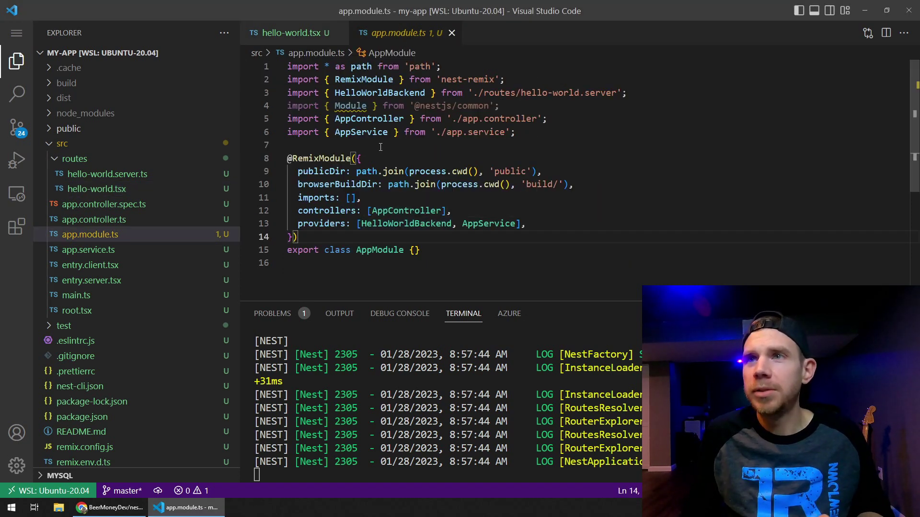
double_click(351, 105)
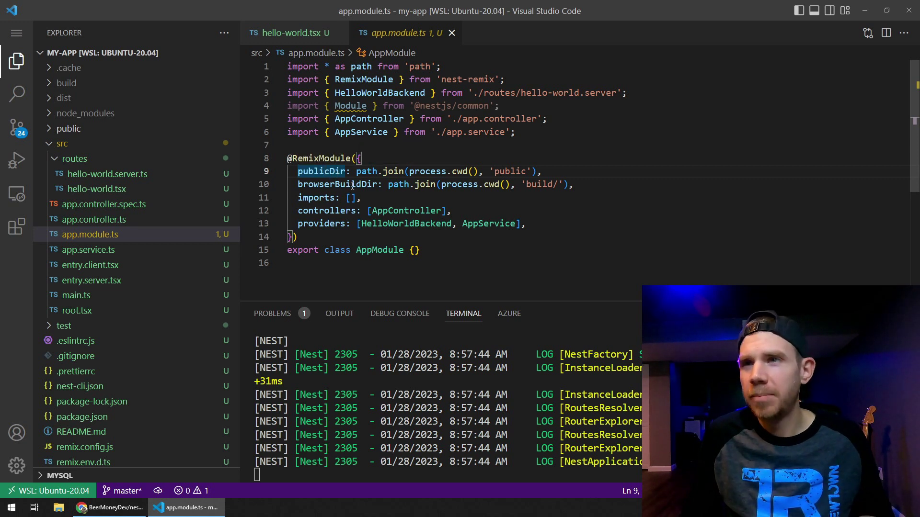
mouse_move(338, 172)
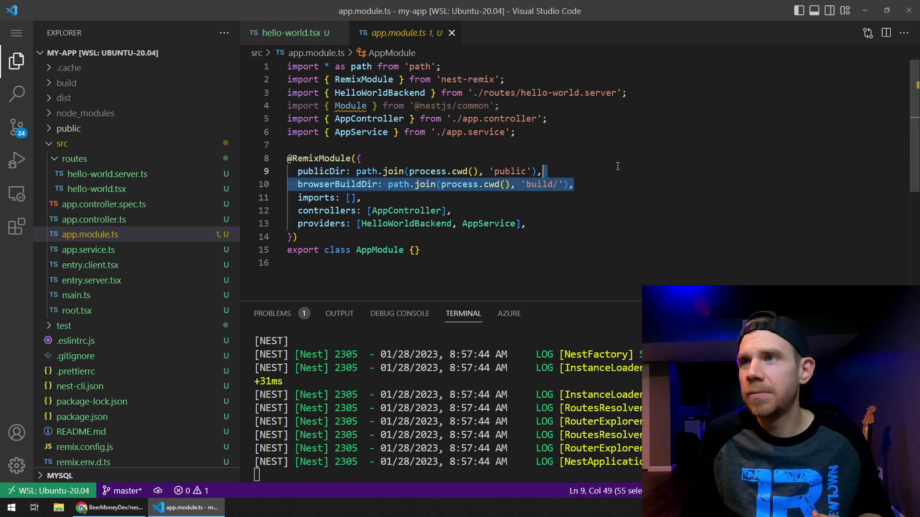
double_click(510, 171)
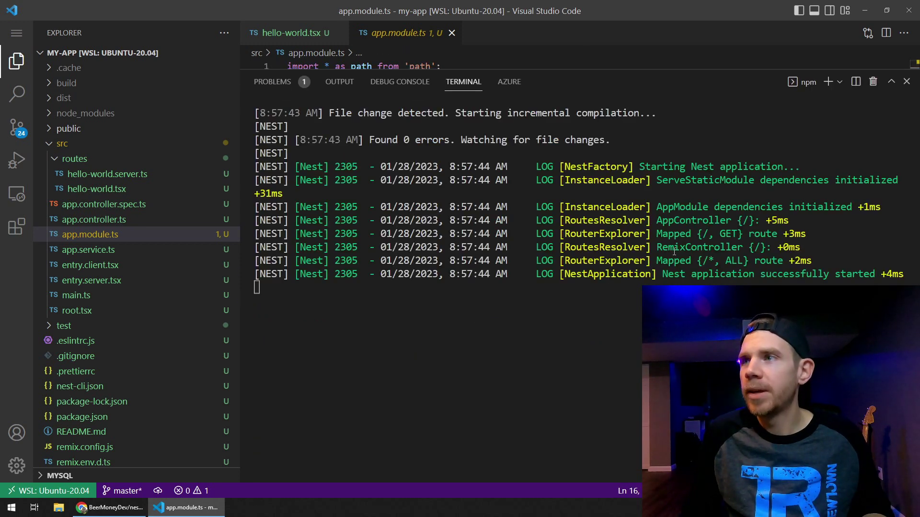
- Restore the terminal panel and return to the hello-world.tsx route file
double_click(699, 247)
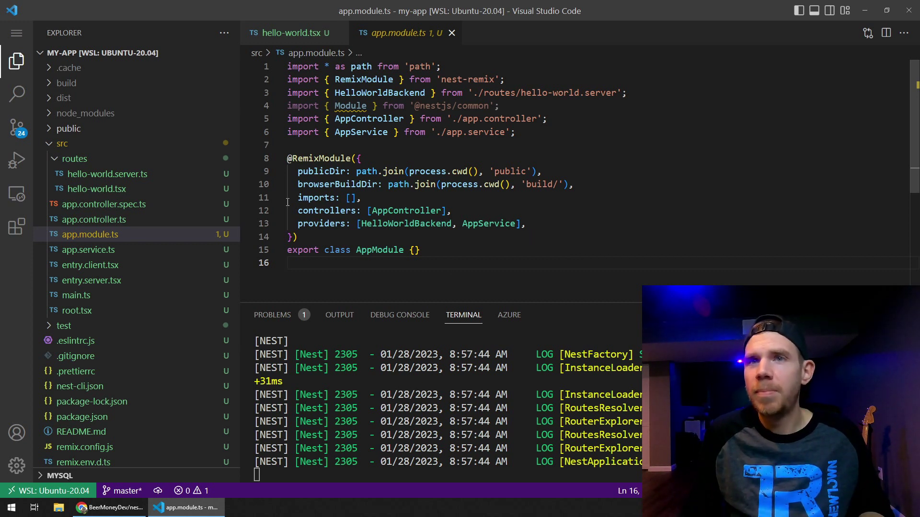
click(291, 32)
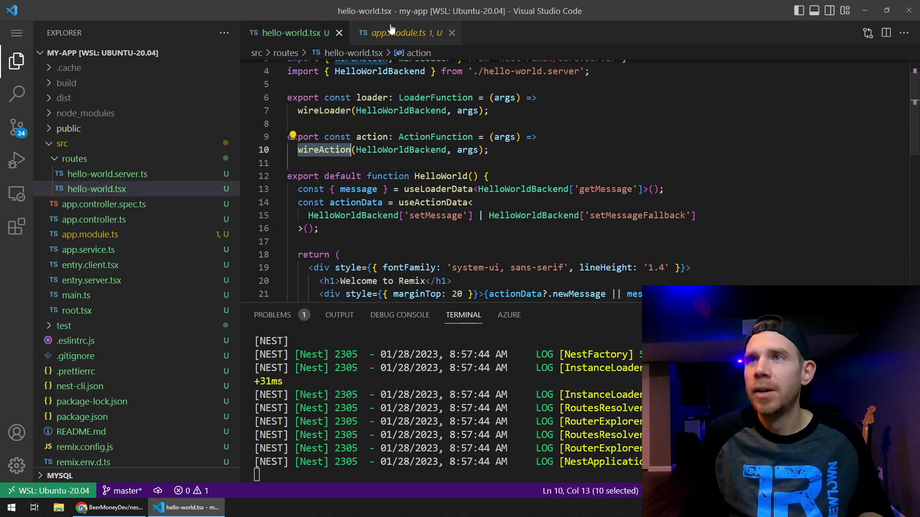
- Begin an imports: [MyA entry under browserBuildDir in the RemixModule decorator
click(403, 33)
text(imports: [MyA],)
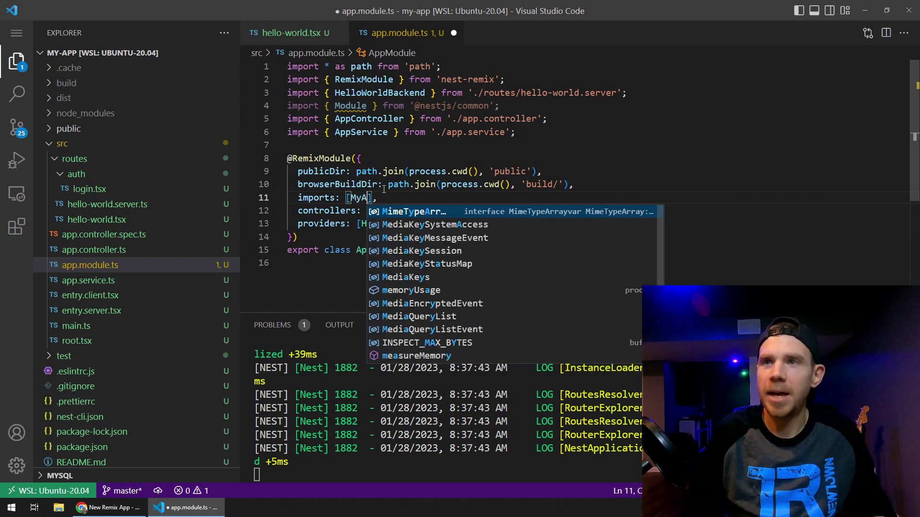
- Complete the RemixModule imports entry as MyAuth.forRoot()
text(uth)
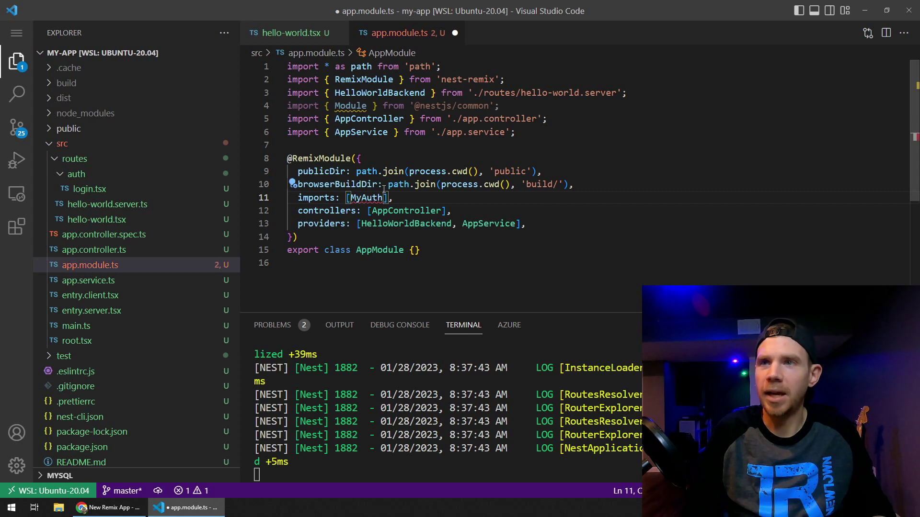
text(.forRoot())
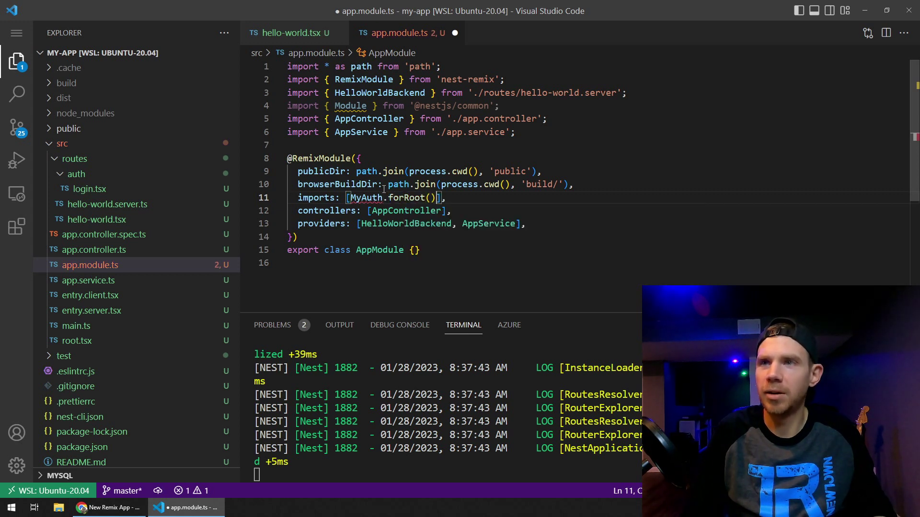
- Add a /* */ comment listing /api/auth/login, /api/auth/register and /api/auth/forgot-password
double_click(364, 197)
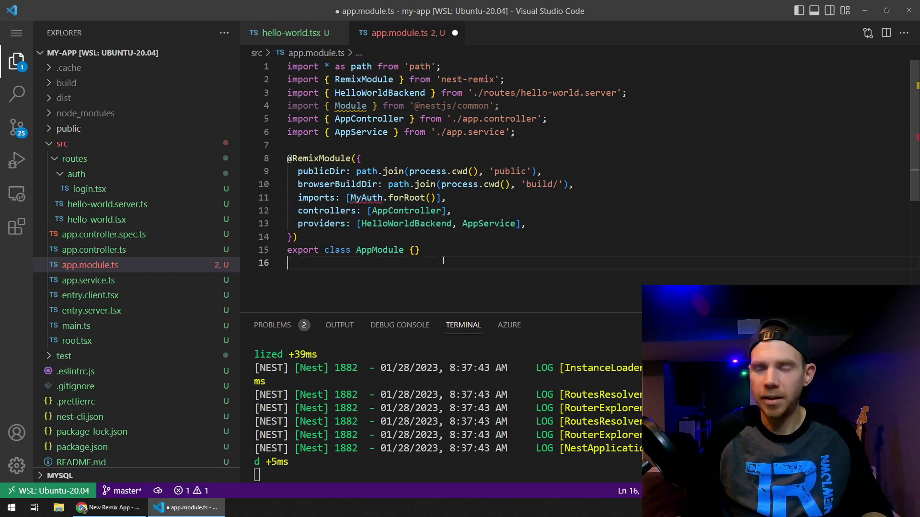
text(/*)
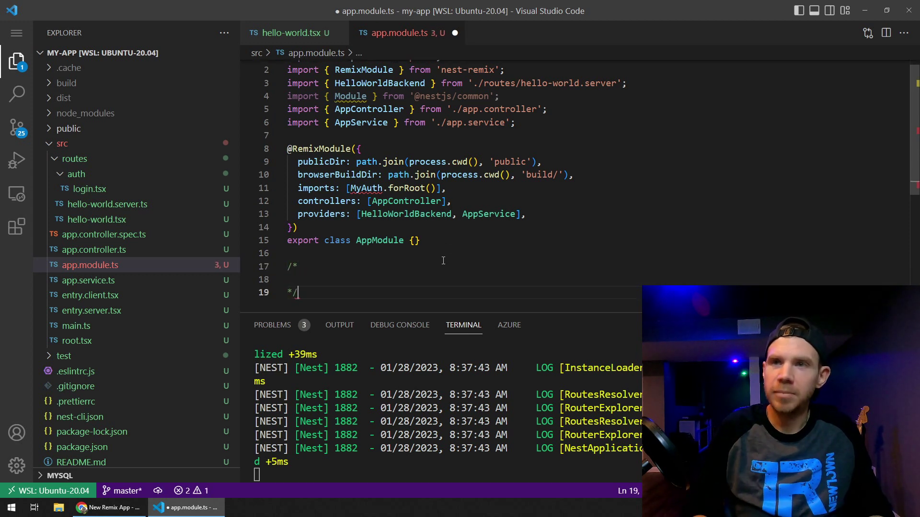
text(/api/auth)
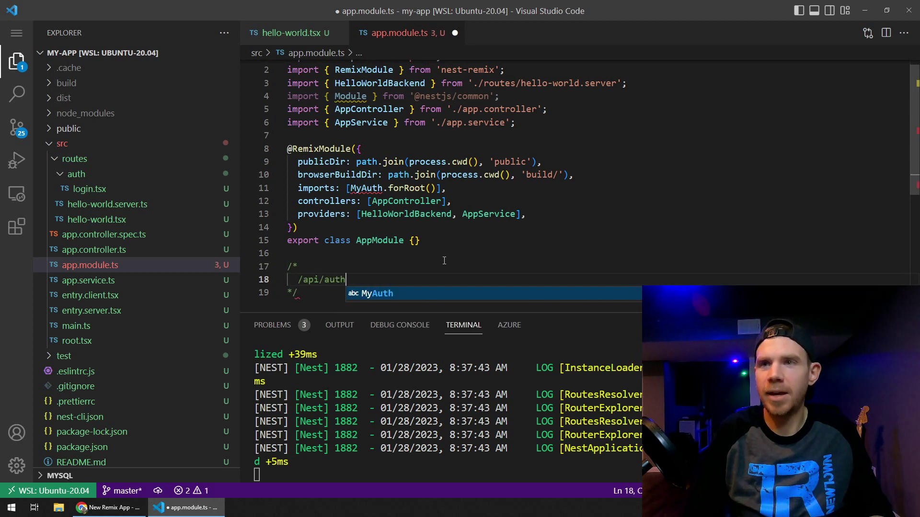
text(/login)
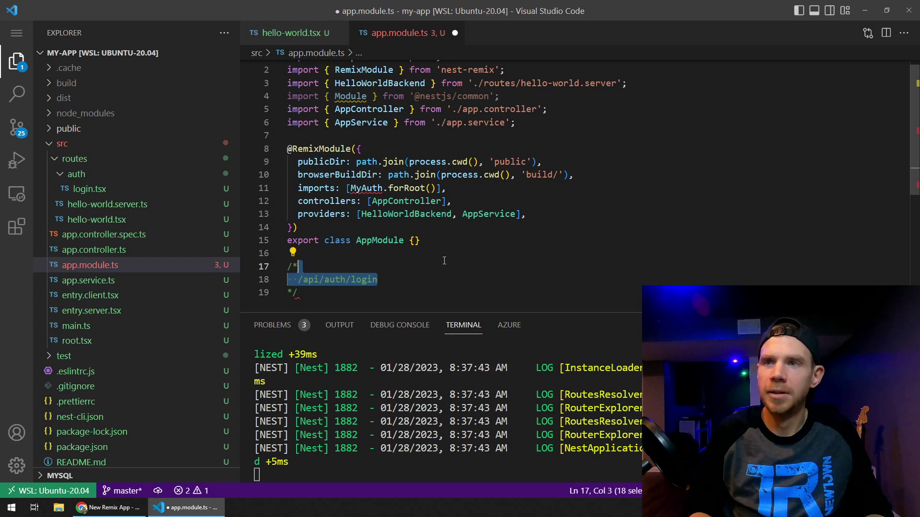
text(/api/auth/register)
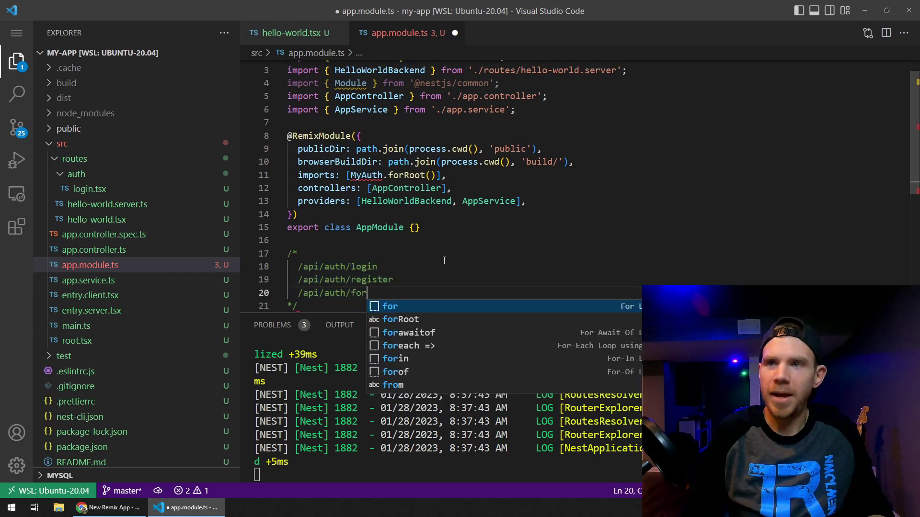
text(got-password)
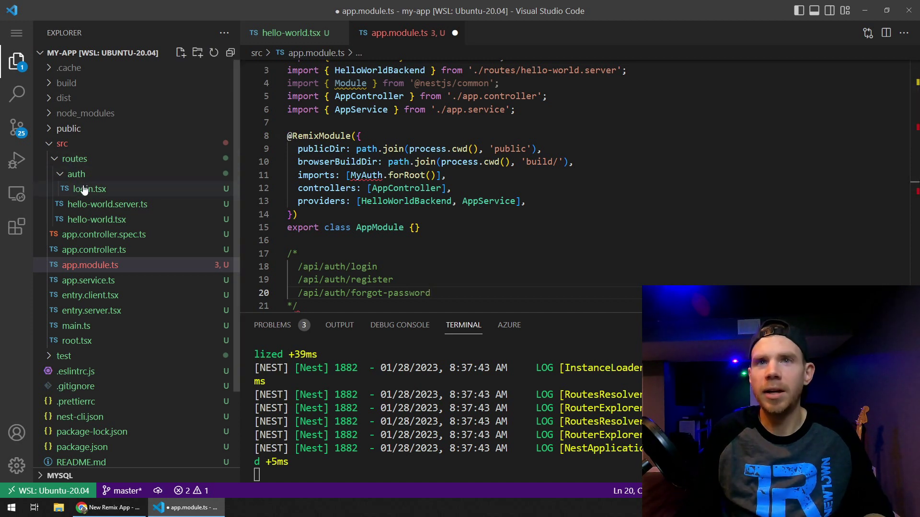
- Write 'export default MyAuthLoginView' in routes/auth/login.tsx
double_click(86, 188)
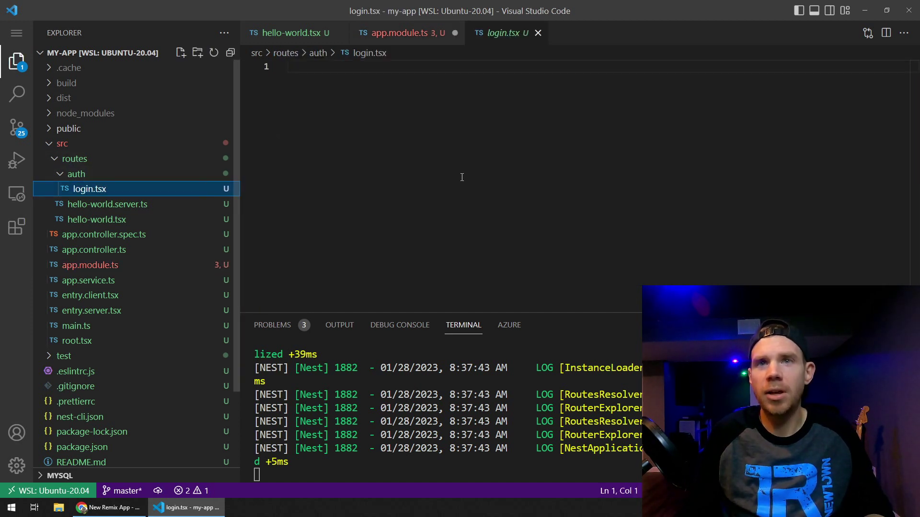
text(export)
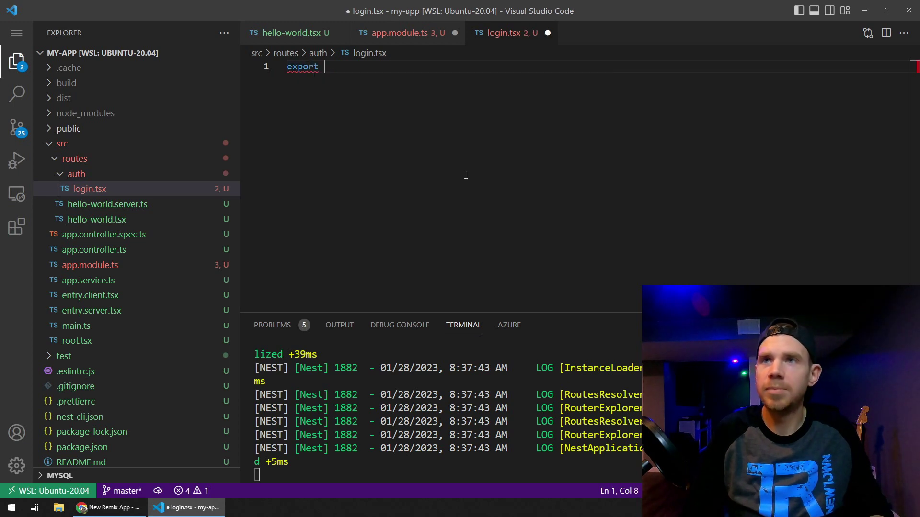
text(default)
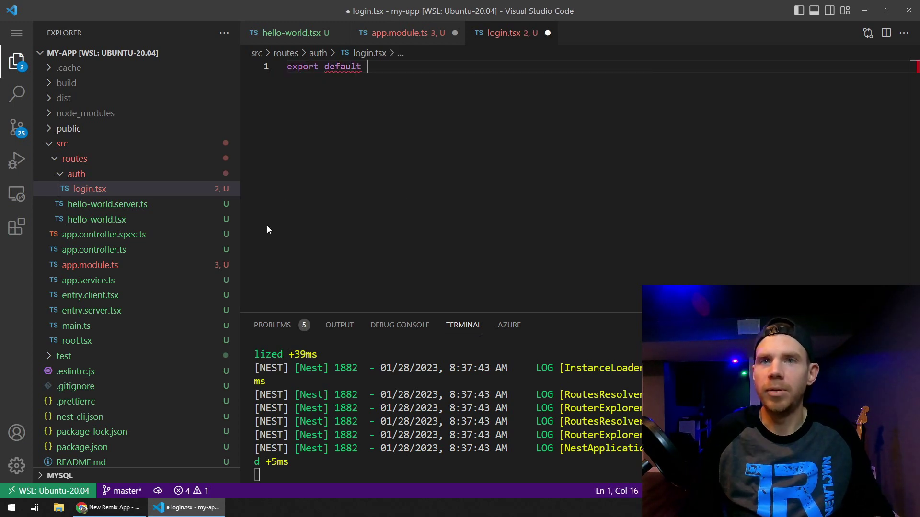
click(404, 32)
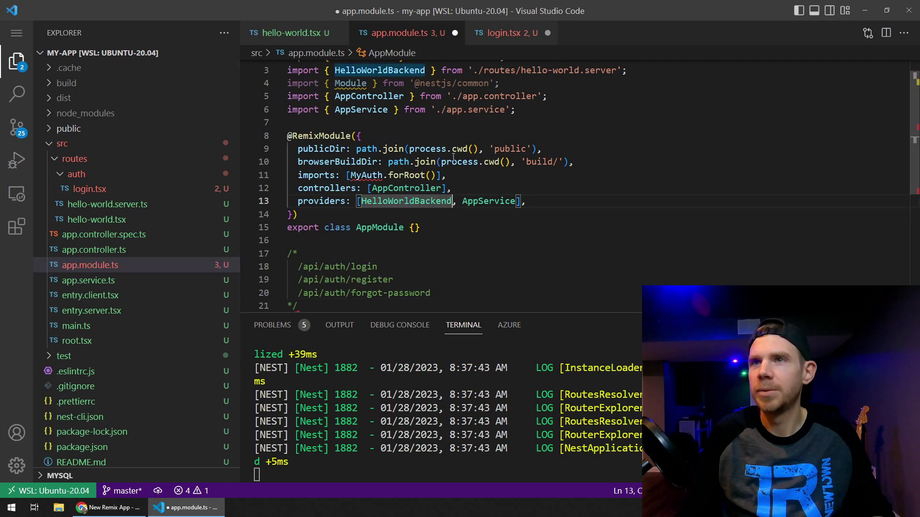
click(509, 32)
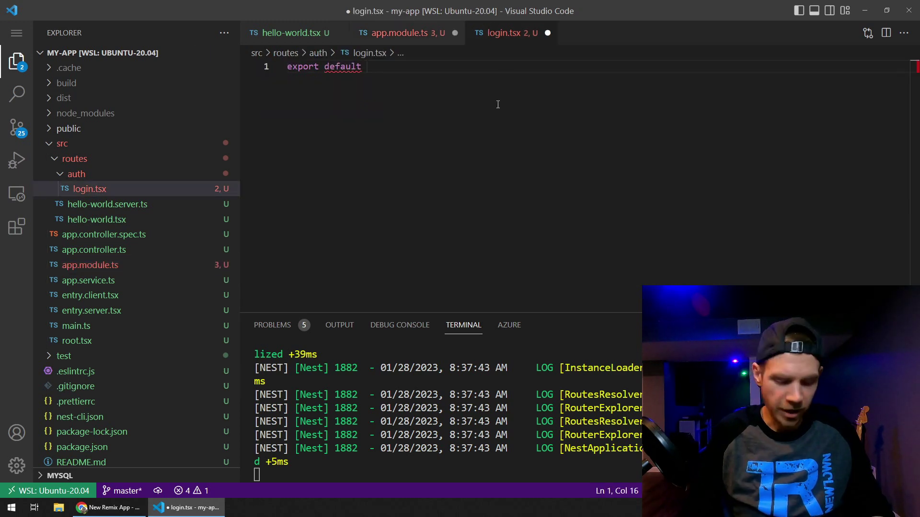
text(MyAuthLoginView)
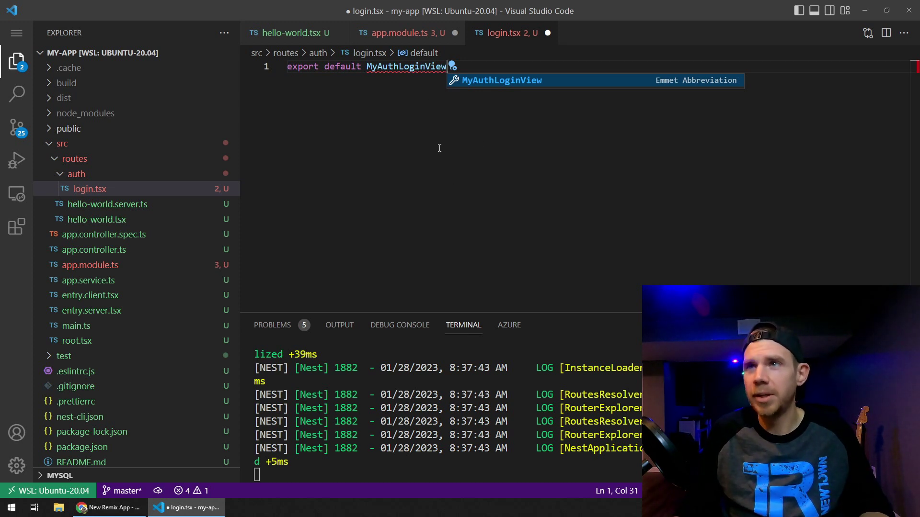
mouse_move(487, 192)
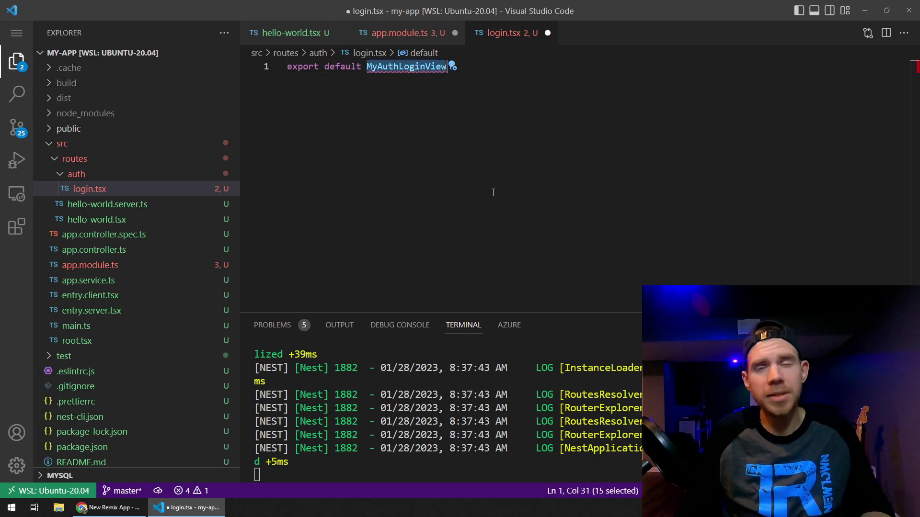
click(90, 189)
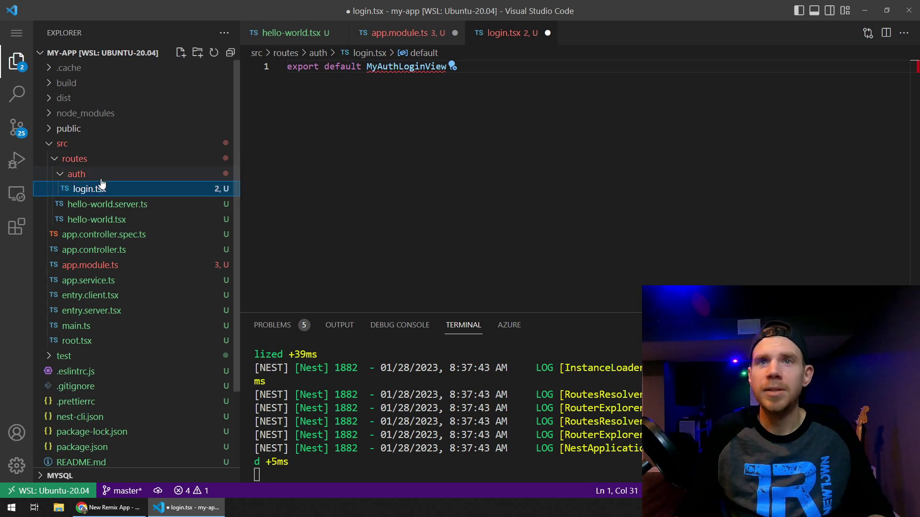
- Create register.tsx and forgot-password.tsx under auth with default-exported MyAuth views
text(regist)
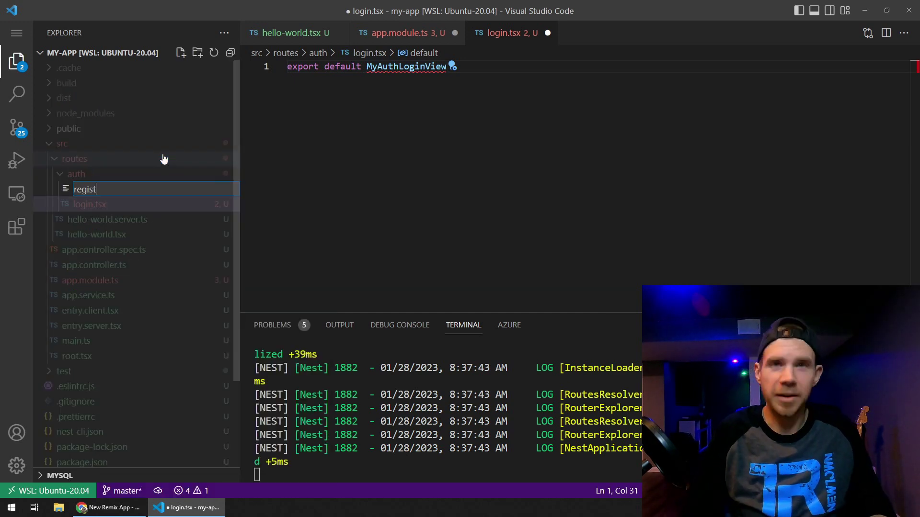
key(Enter)
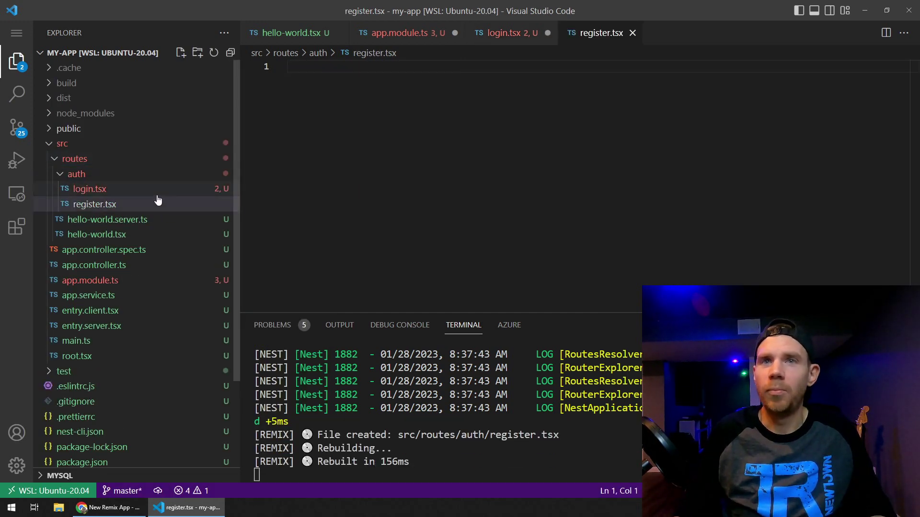
text(export default MyAuthLoginView)
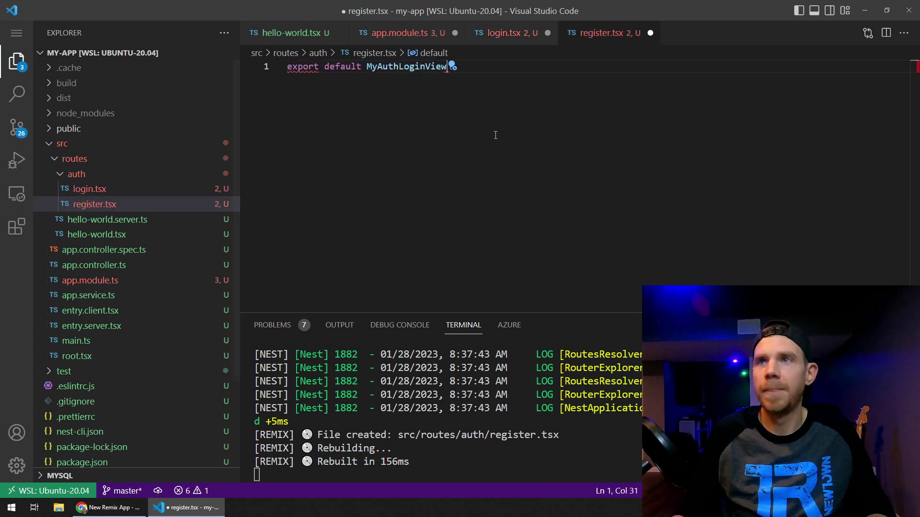
key(BackSpace)
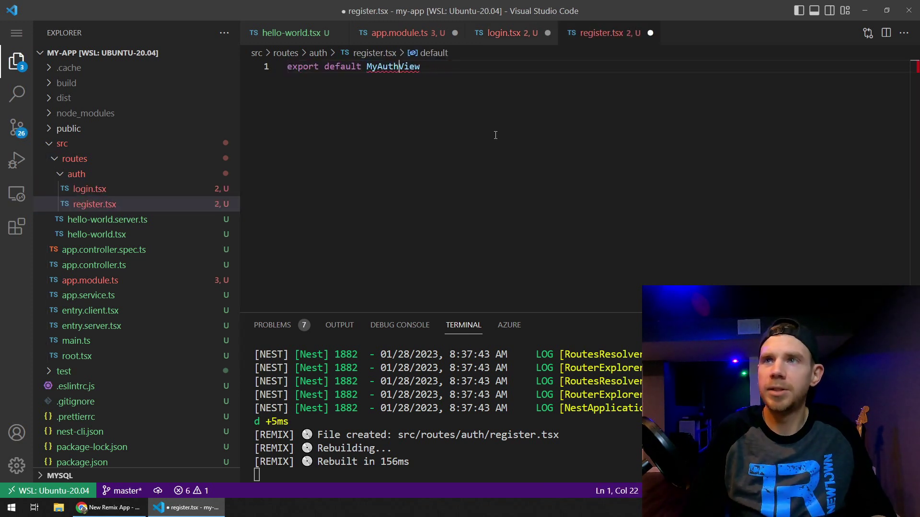
right_click(76, 173)
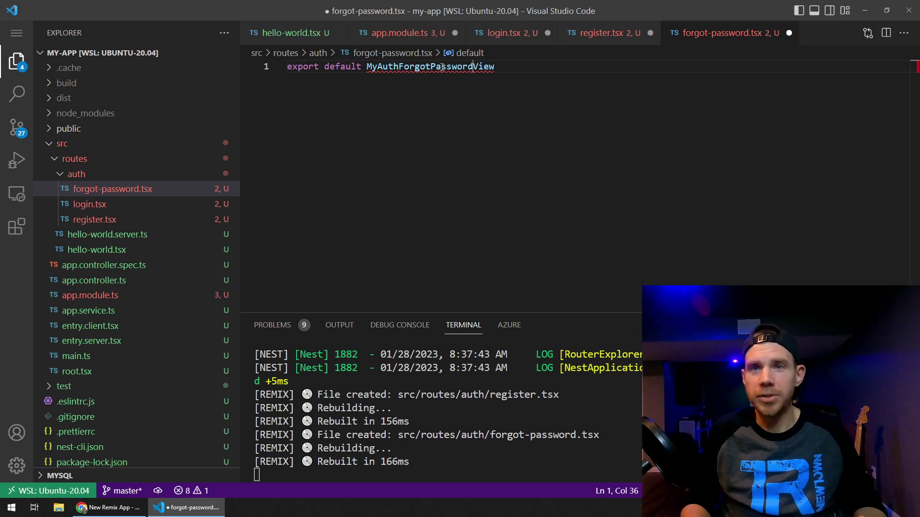
click(403, 33)
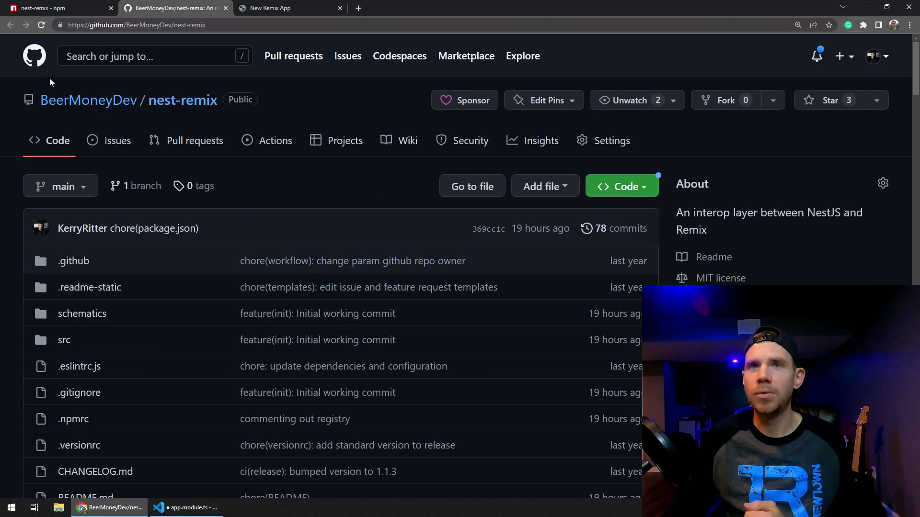
mouse_move(266, 140)
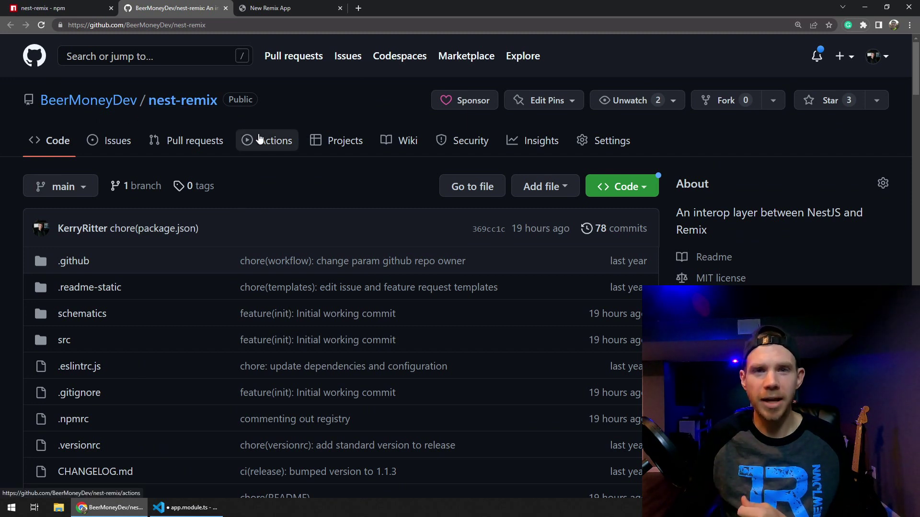
mouse_move(263, 223)
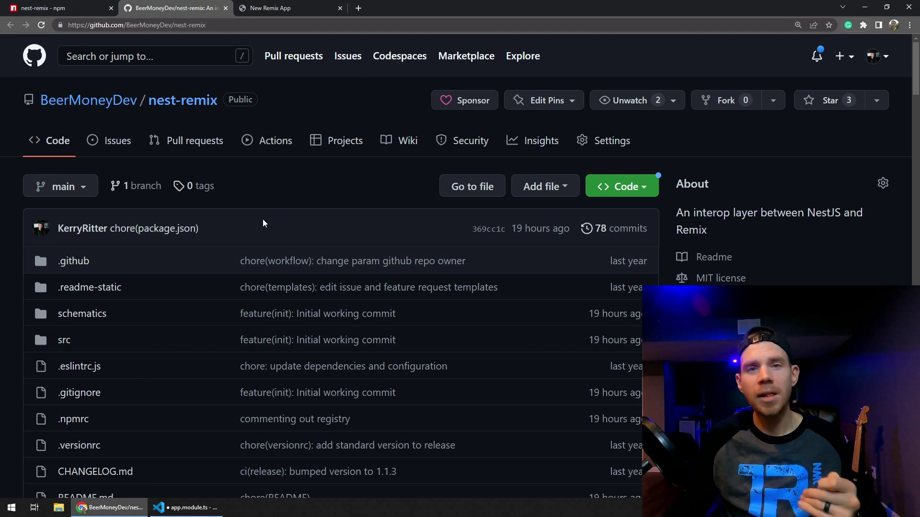